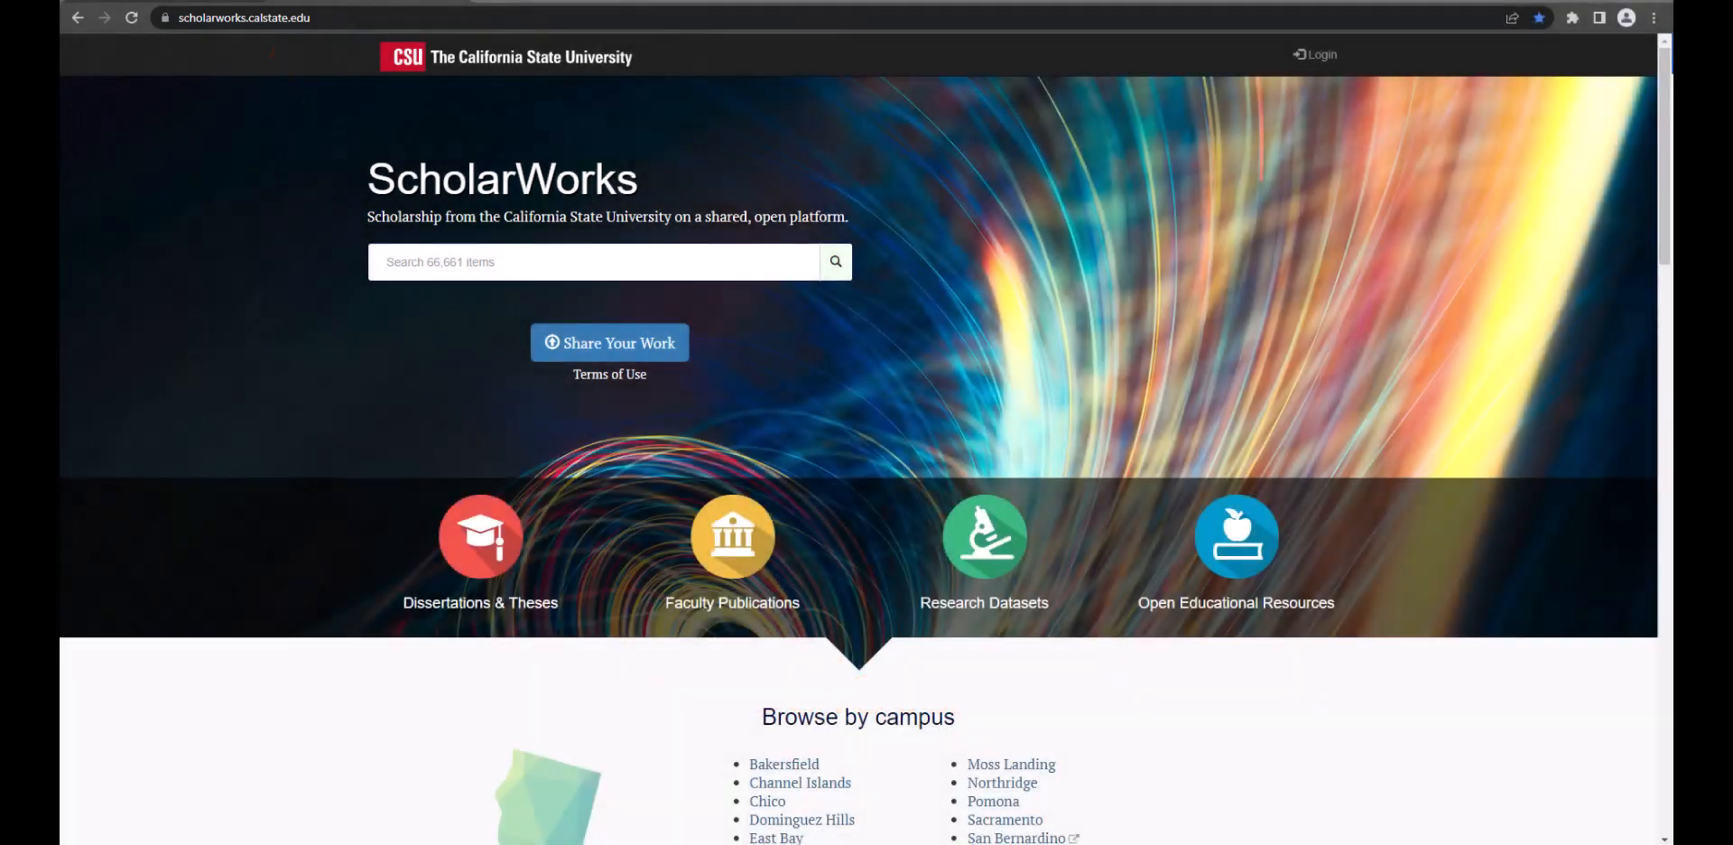
Step: Filter ScholarWorks to items from the Pomona campus via Browse by campus
scroll("down", 3)
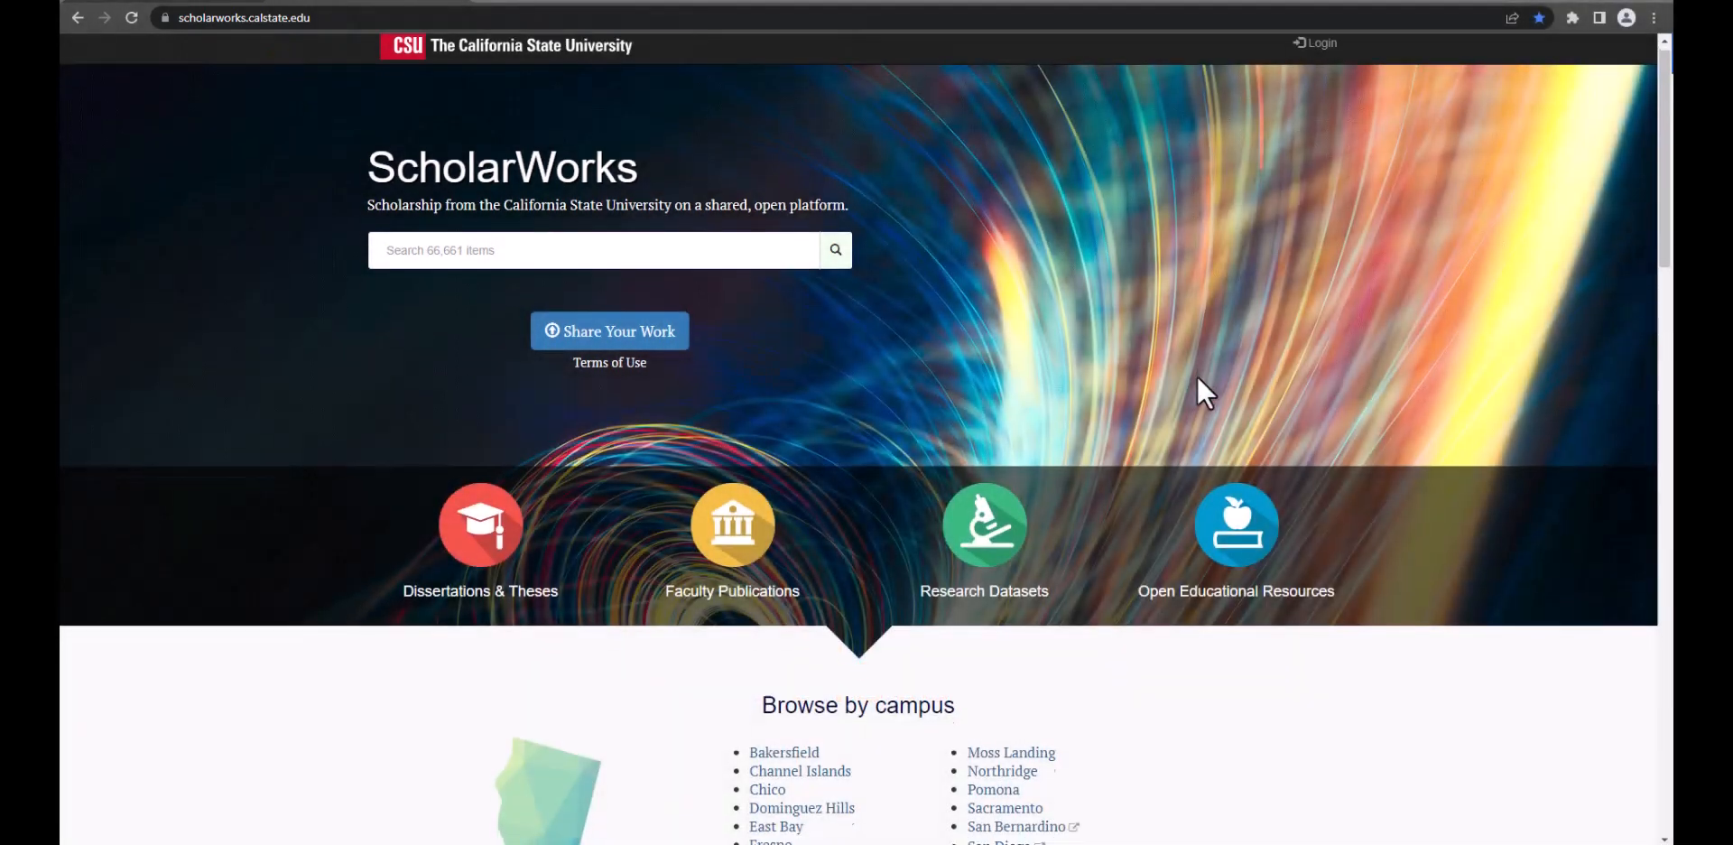
scroll("down", 3)
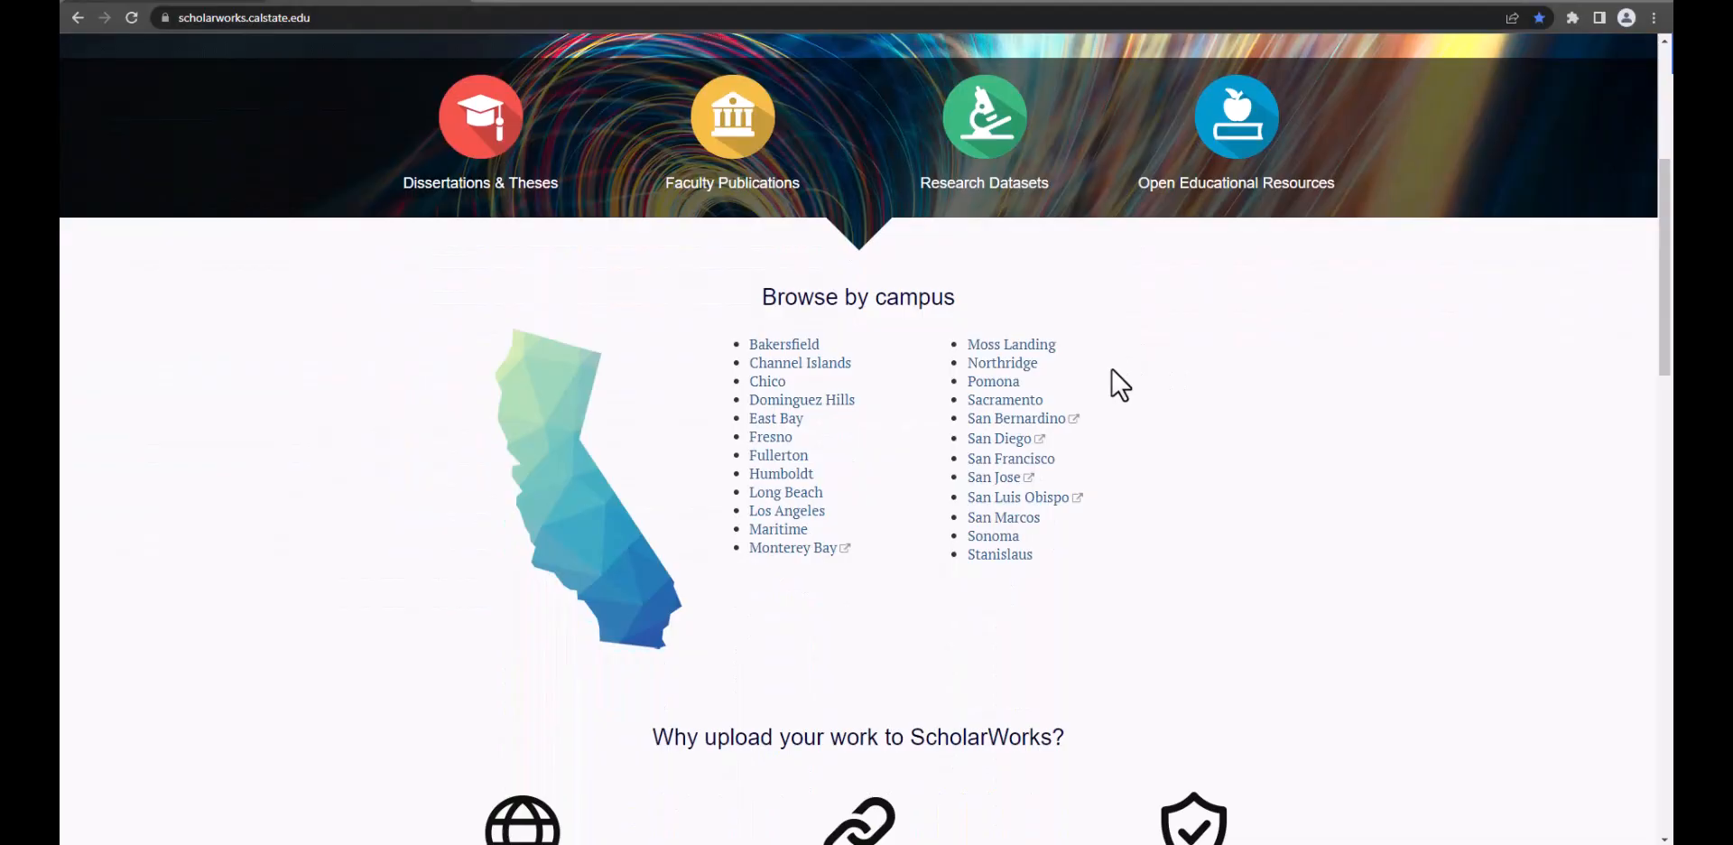
left_click(993, 380)
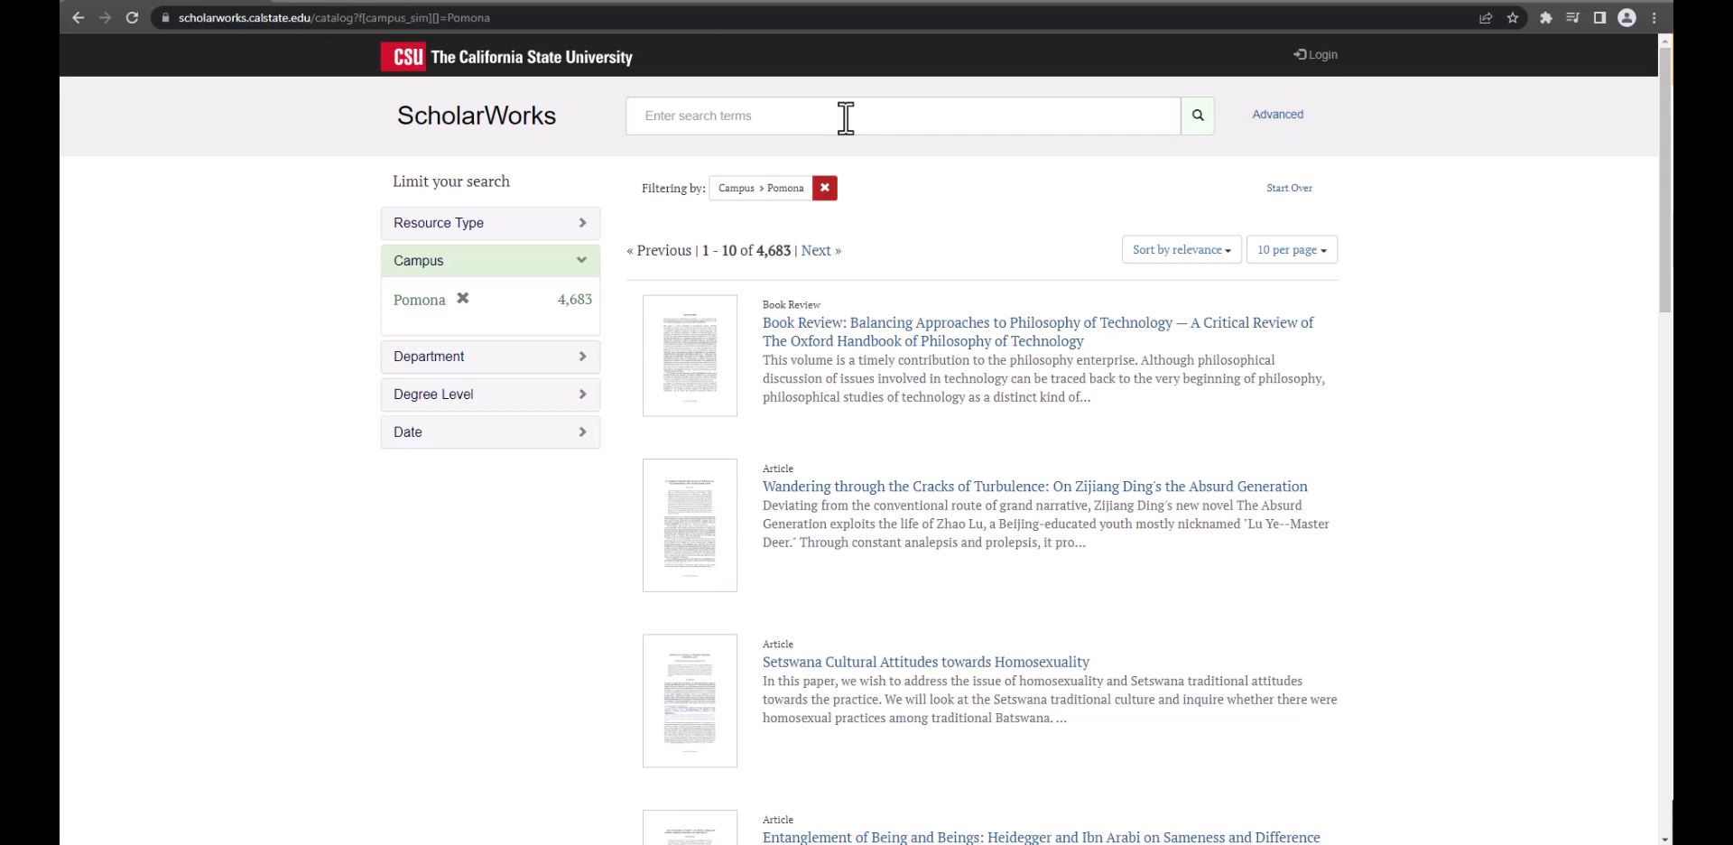
Step: Search the Pomona items for 'communication strategies', returning 18 results
type("d")
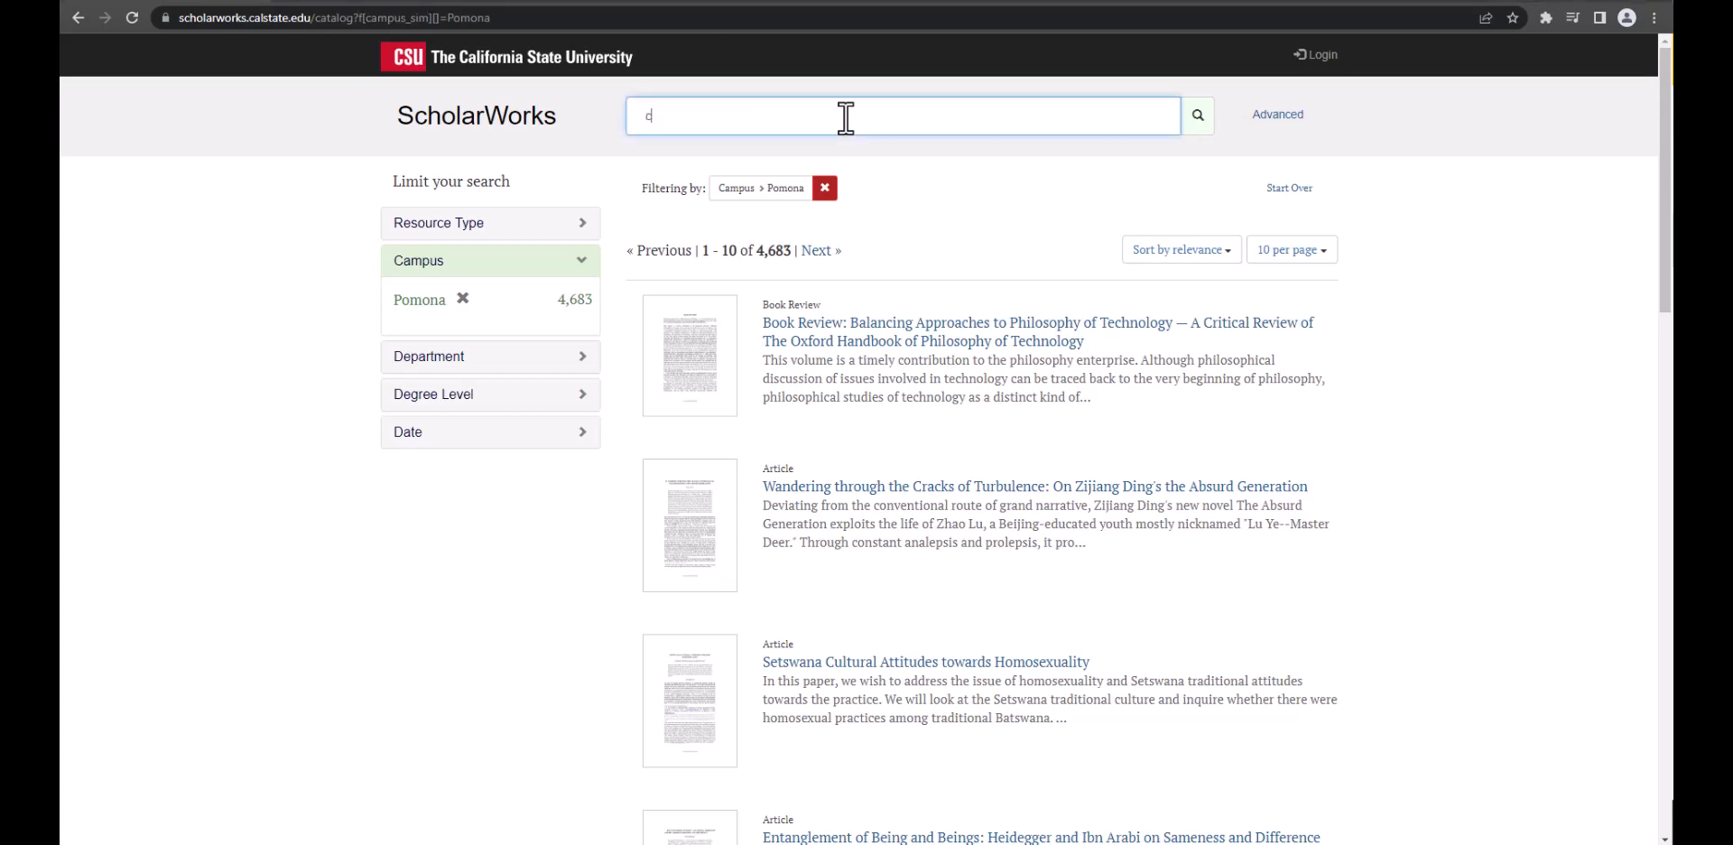
type("ommunication strategies")
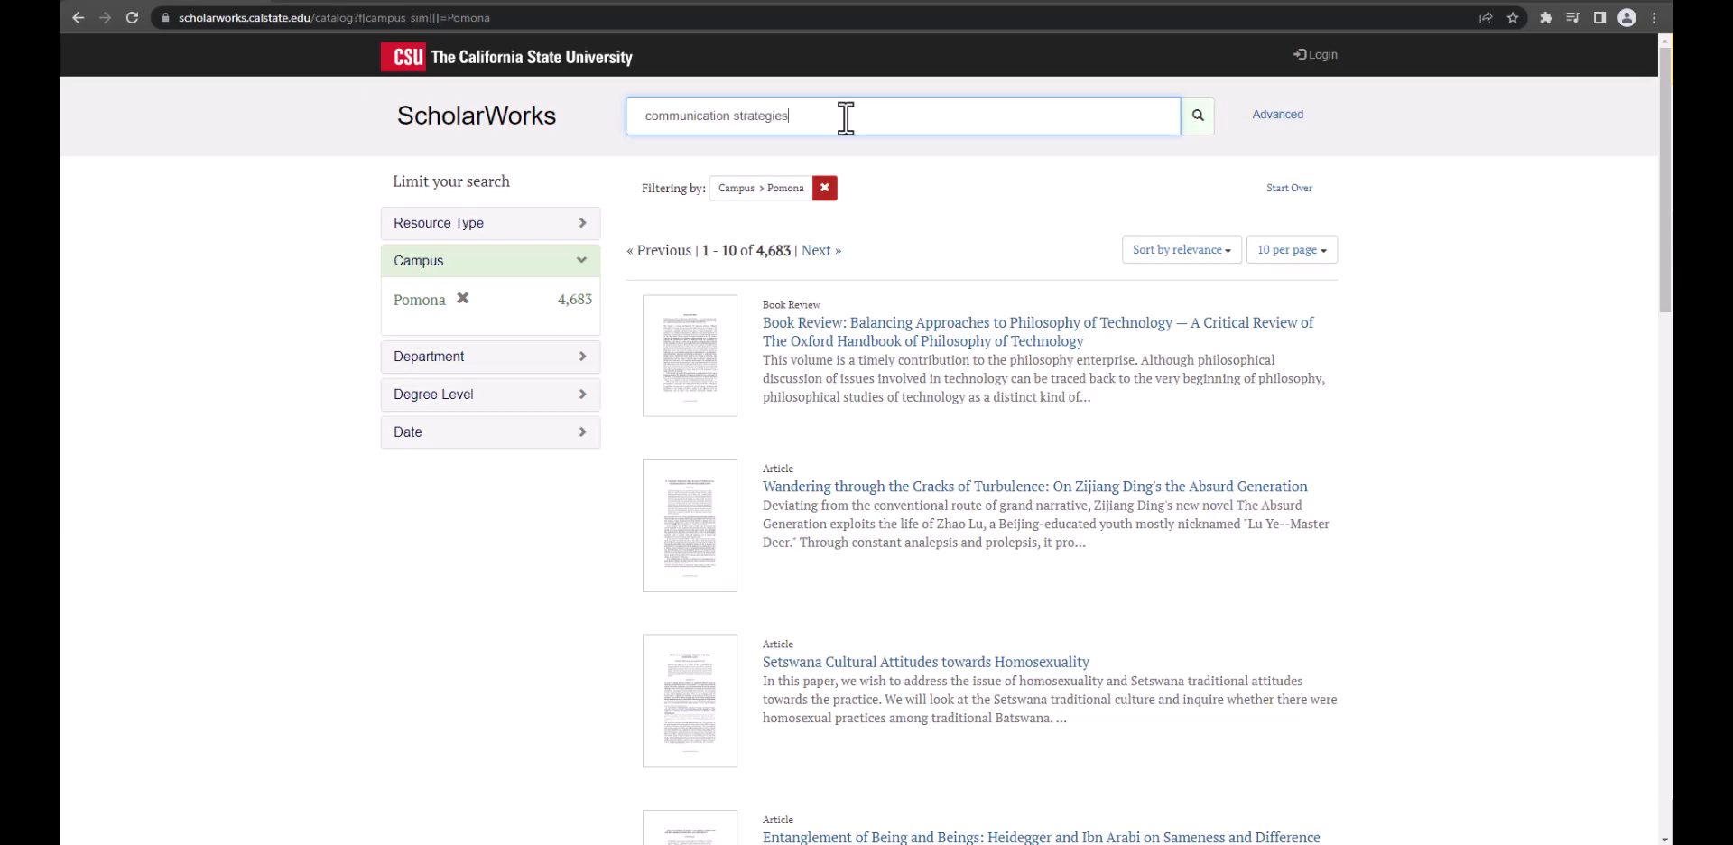
left_click(1197, 116)
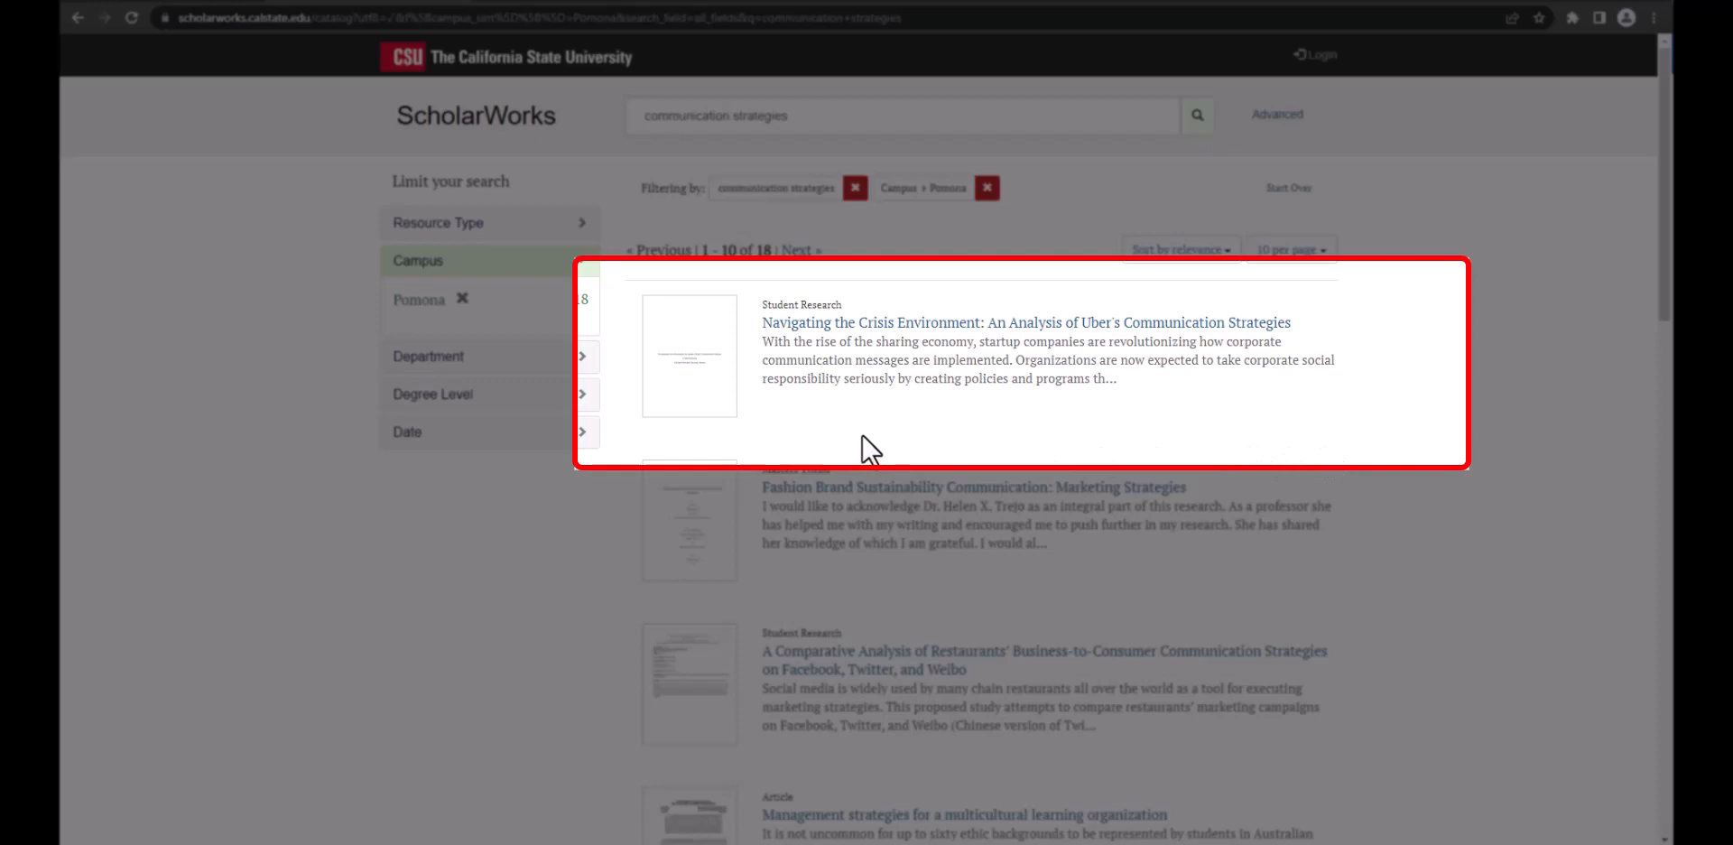
mouse_move(845, 424)
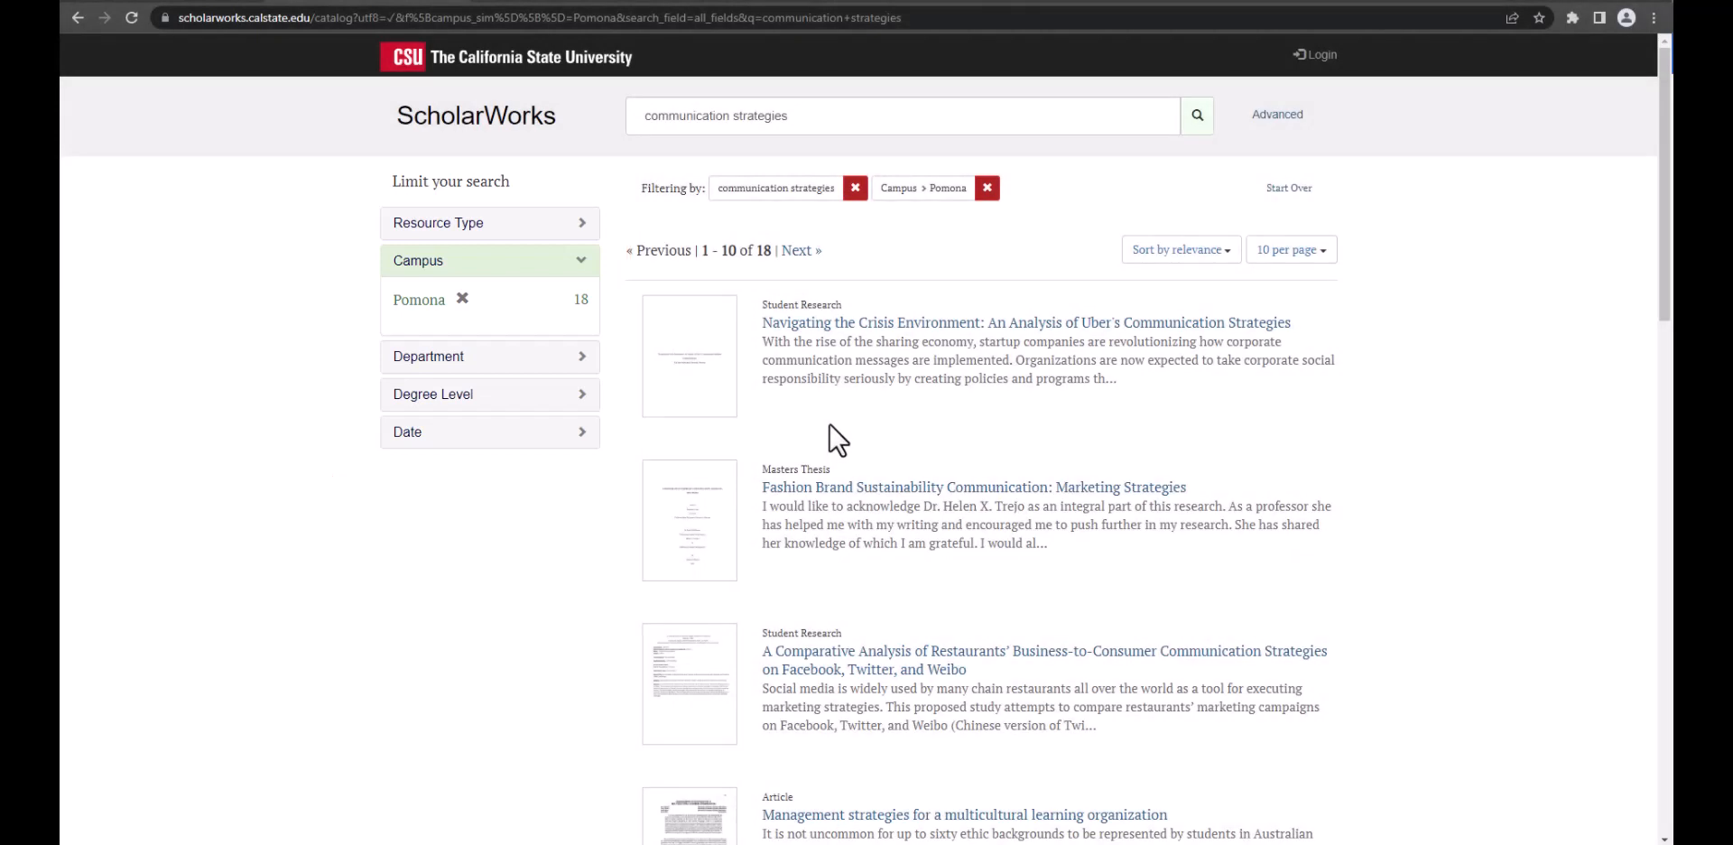
mouse_move(491, 238)
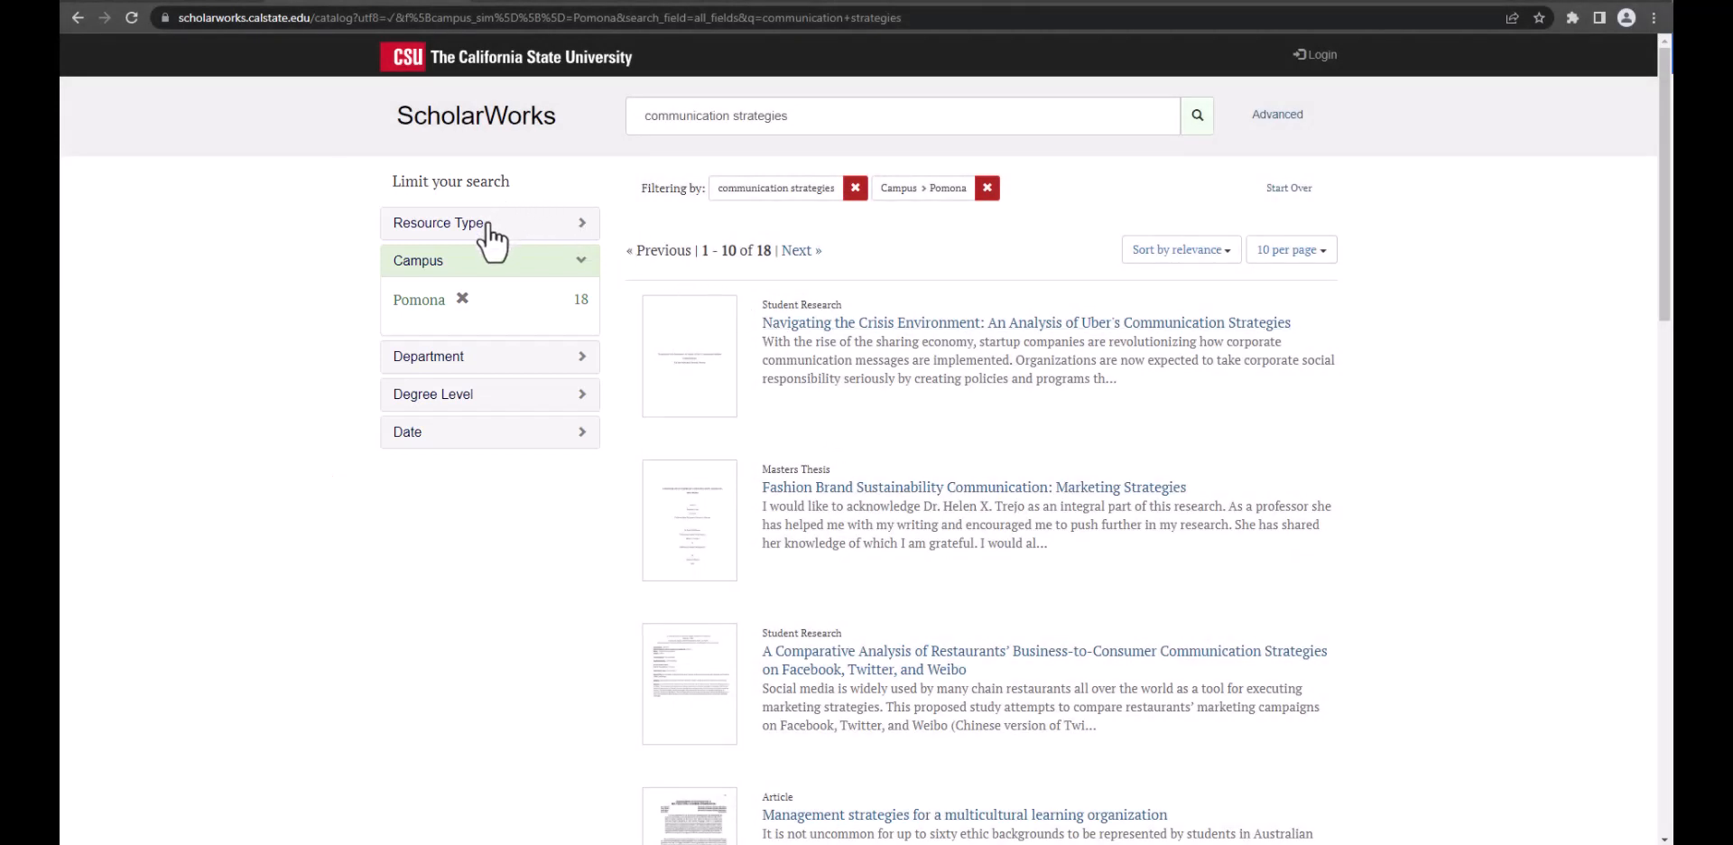
Step: Limit the results to Masters Thesis under Resource Type, leaving 2 items
left_click(441, 222)
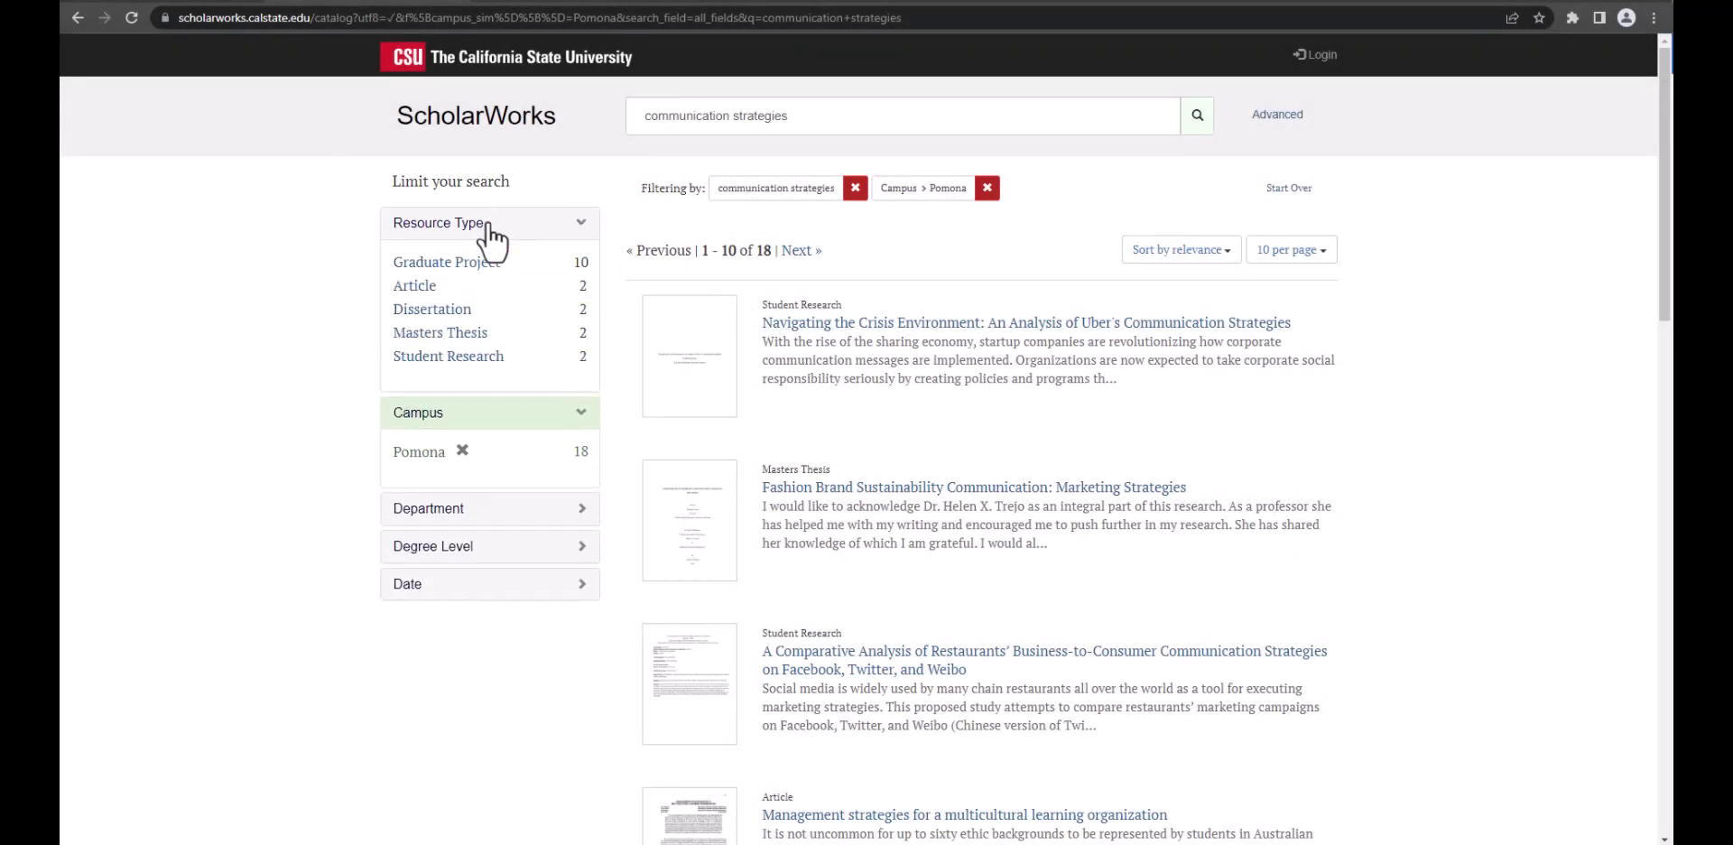
mouse_move(440, 332)
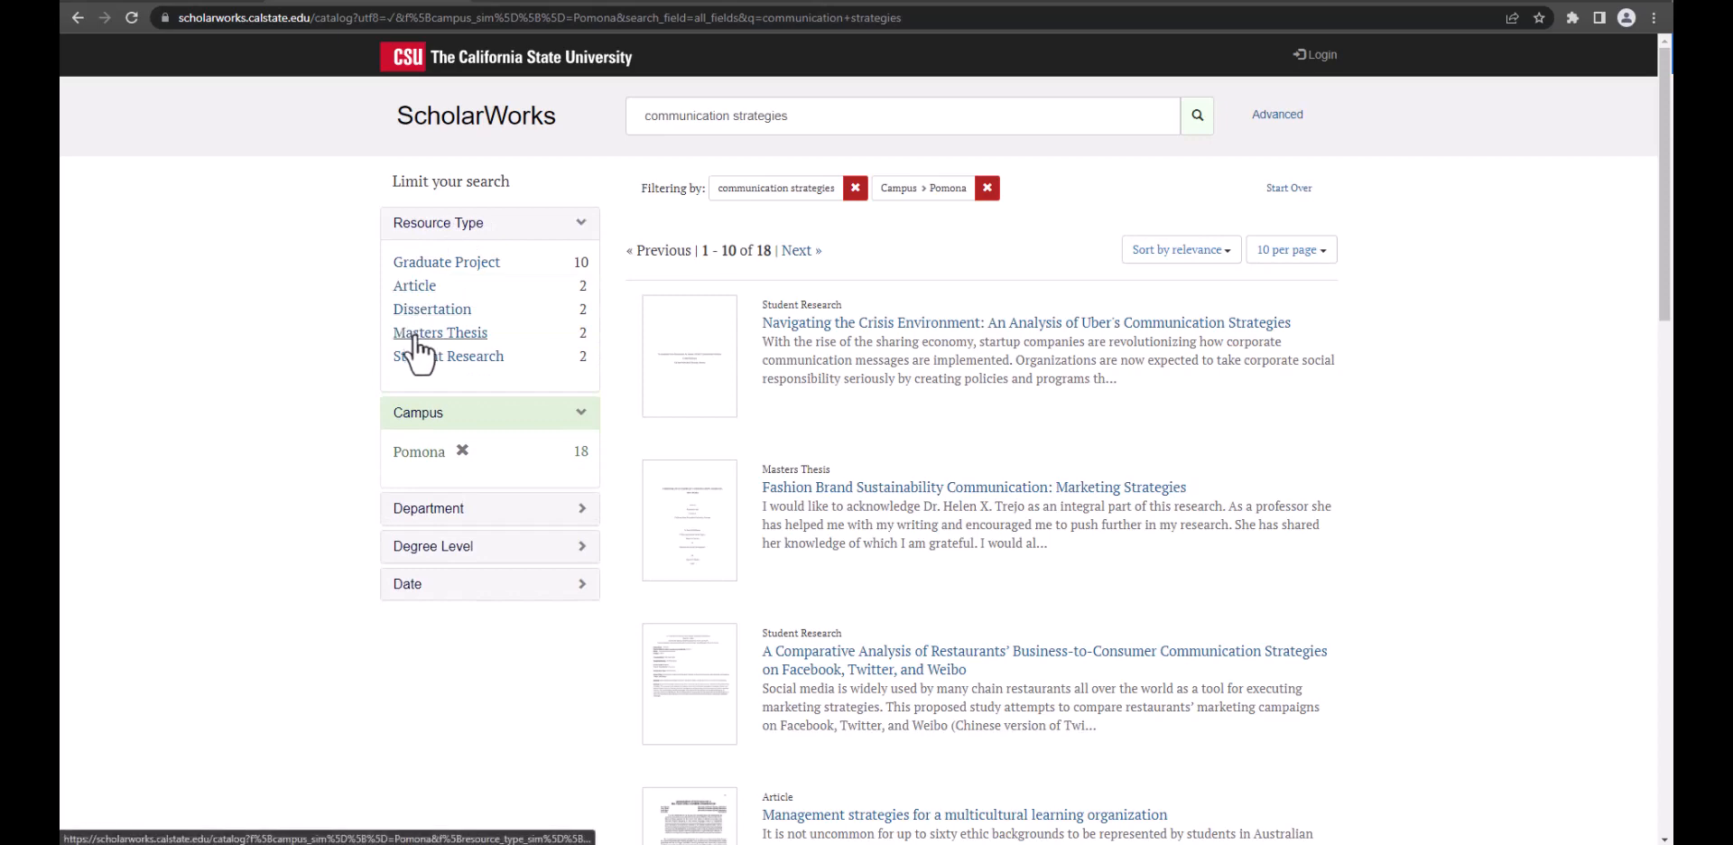
left_click(439, 332)
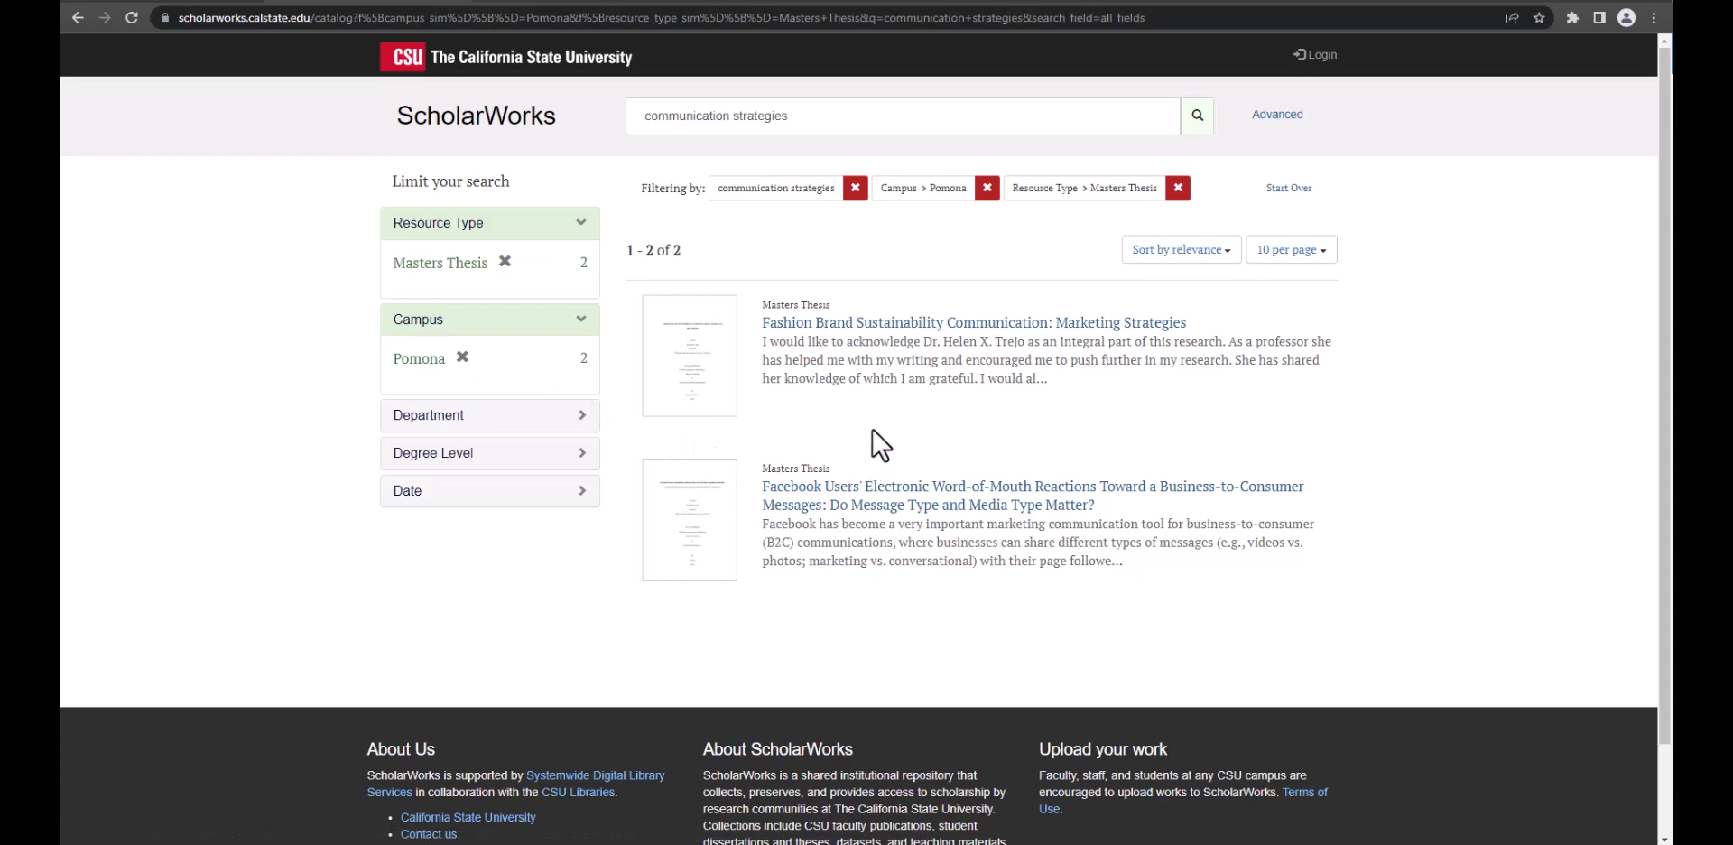
mouse_move(874, 332)
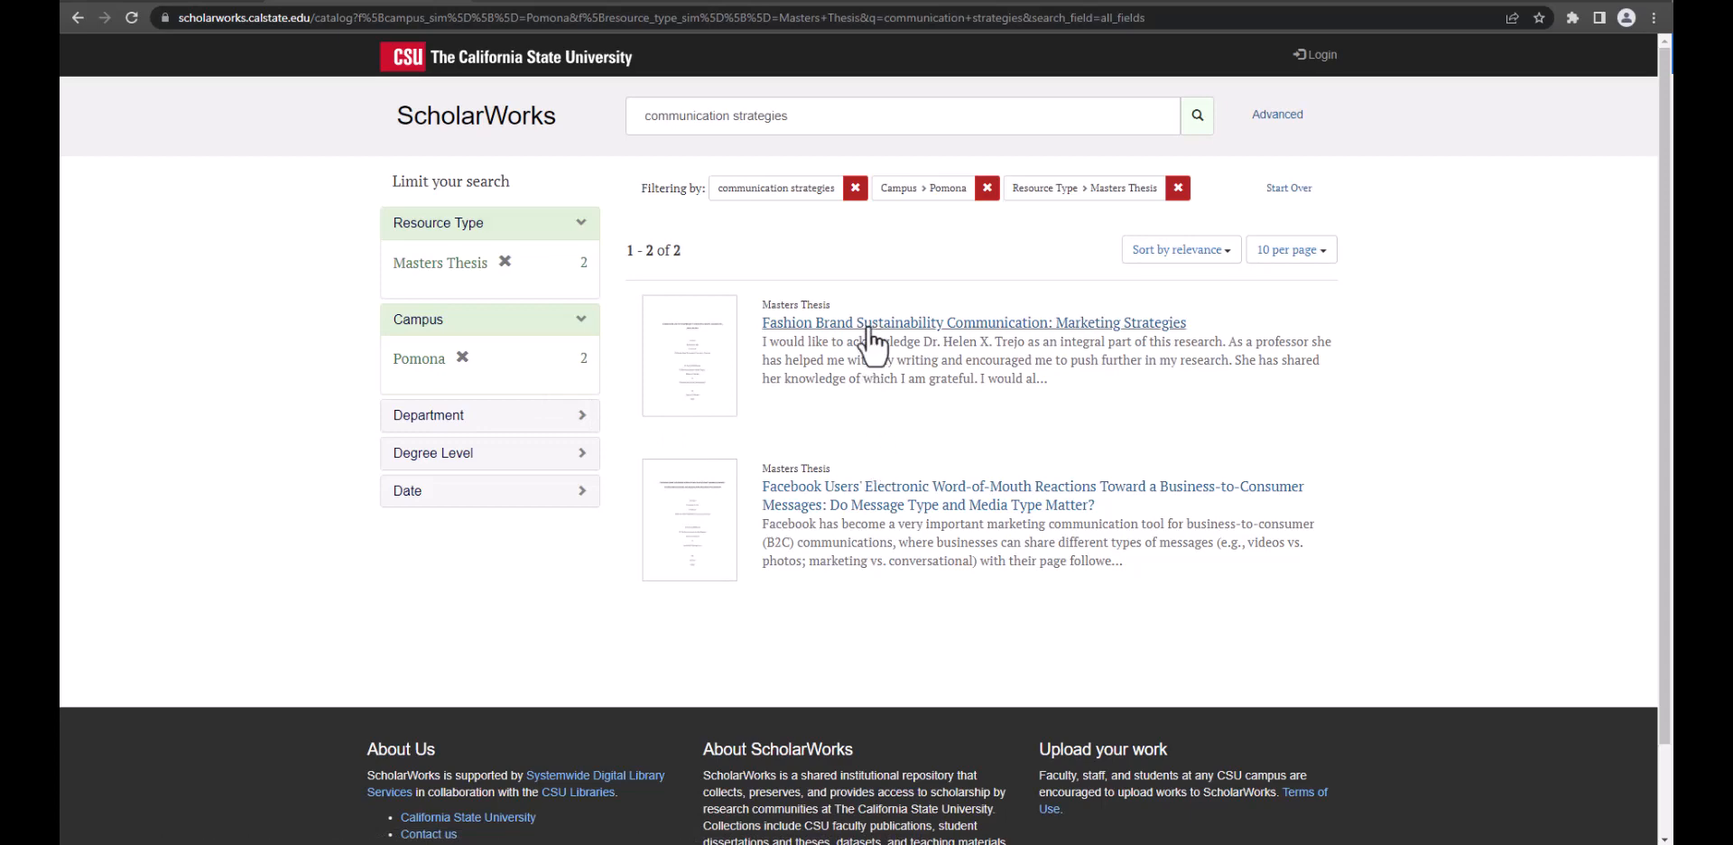
Step: View the Fashion Brand Sustainability Communication thesis record's abstract, advisors, department and keywords
left_click(973, 321)
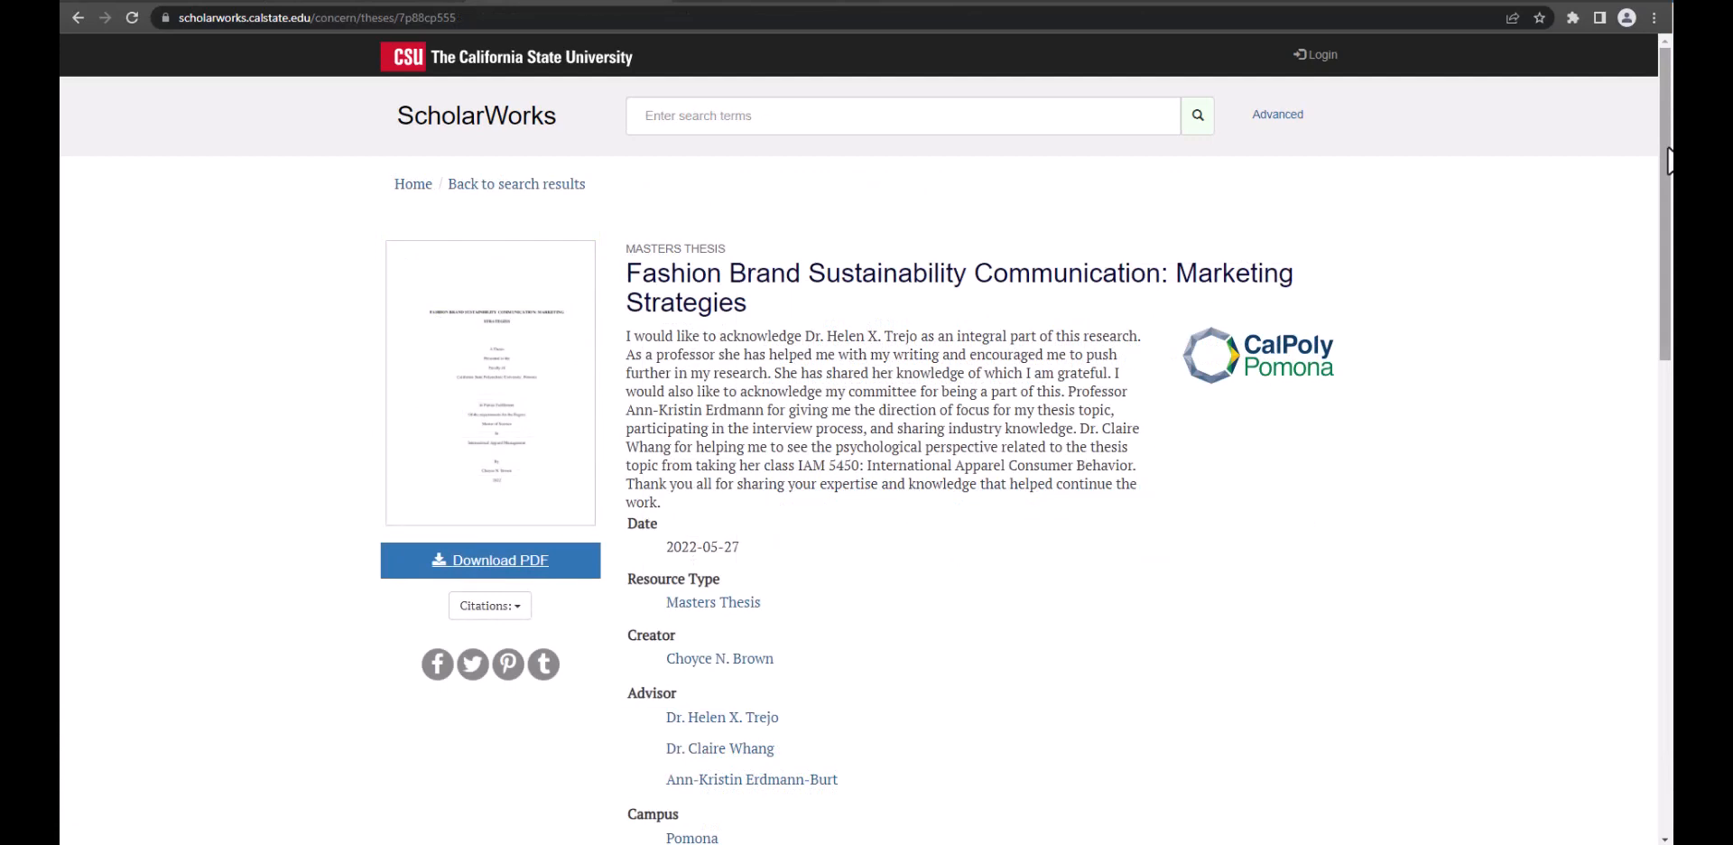
scroll("down", 3)
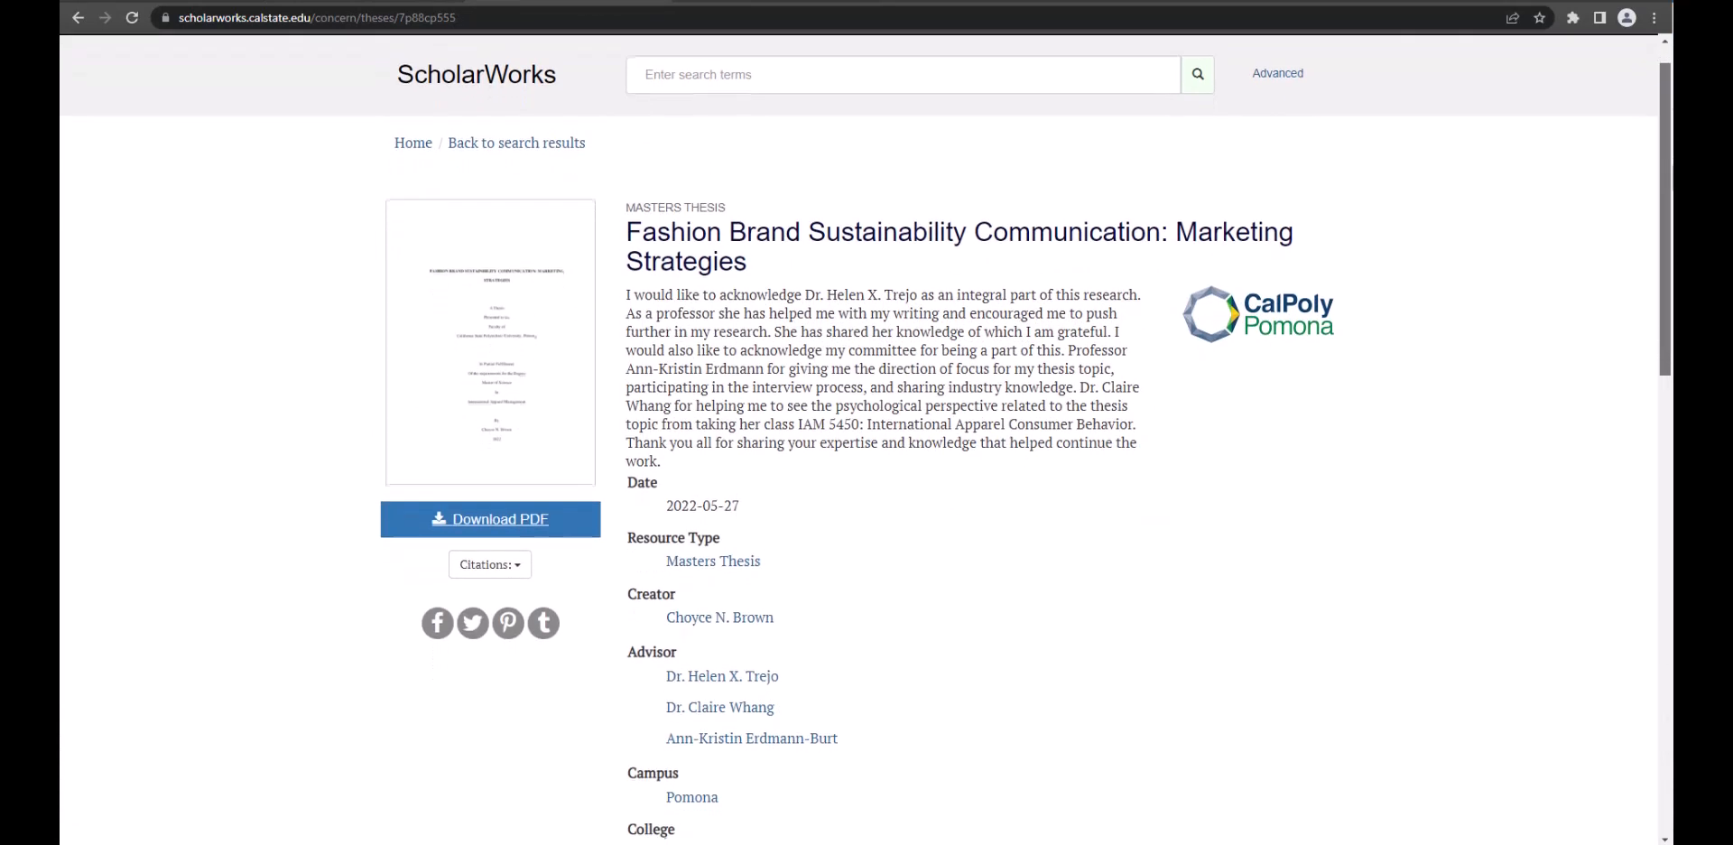
scroll("down", 3)
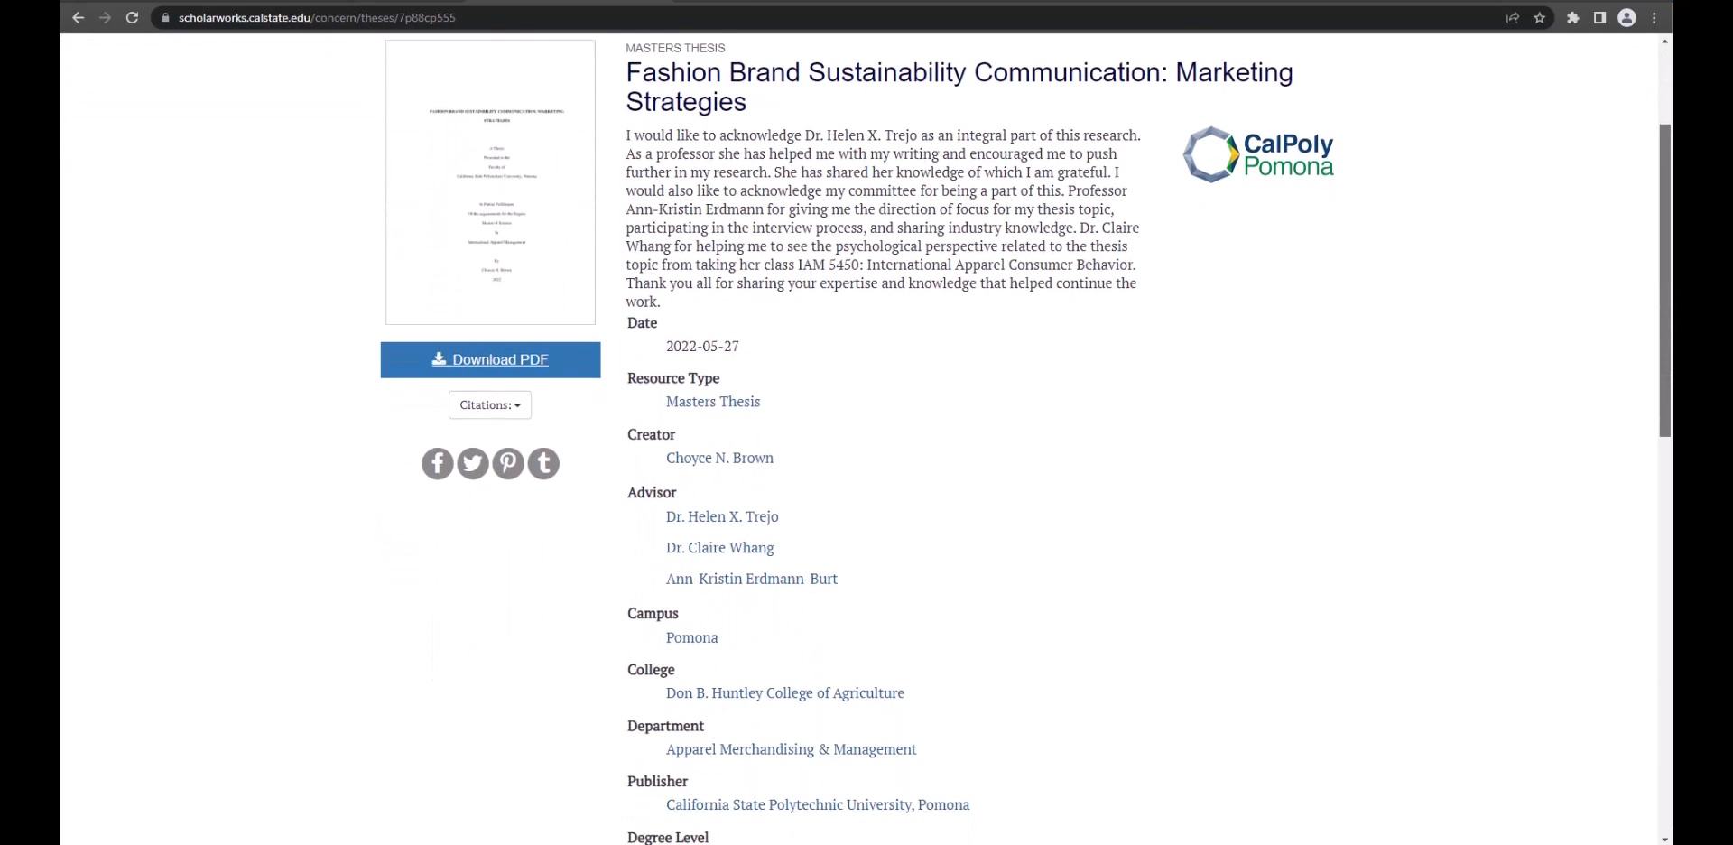
scroll("down", 3)
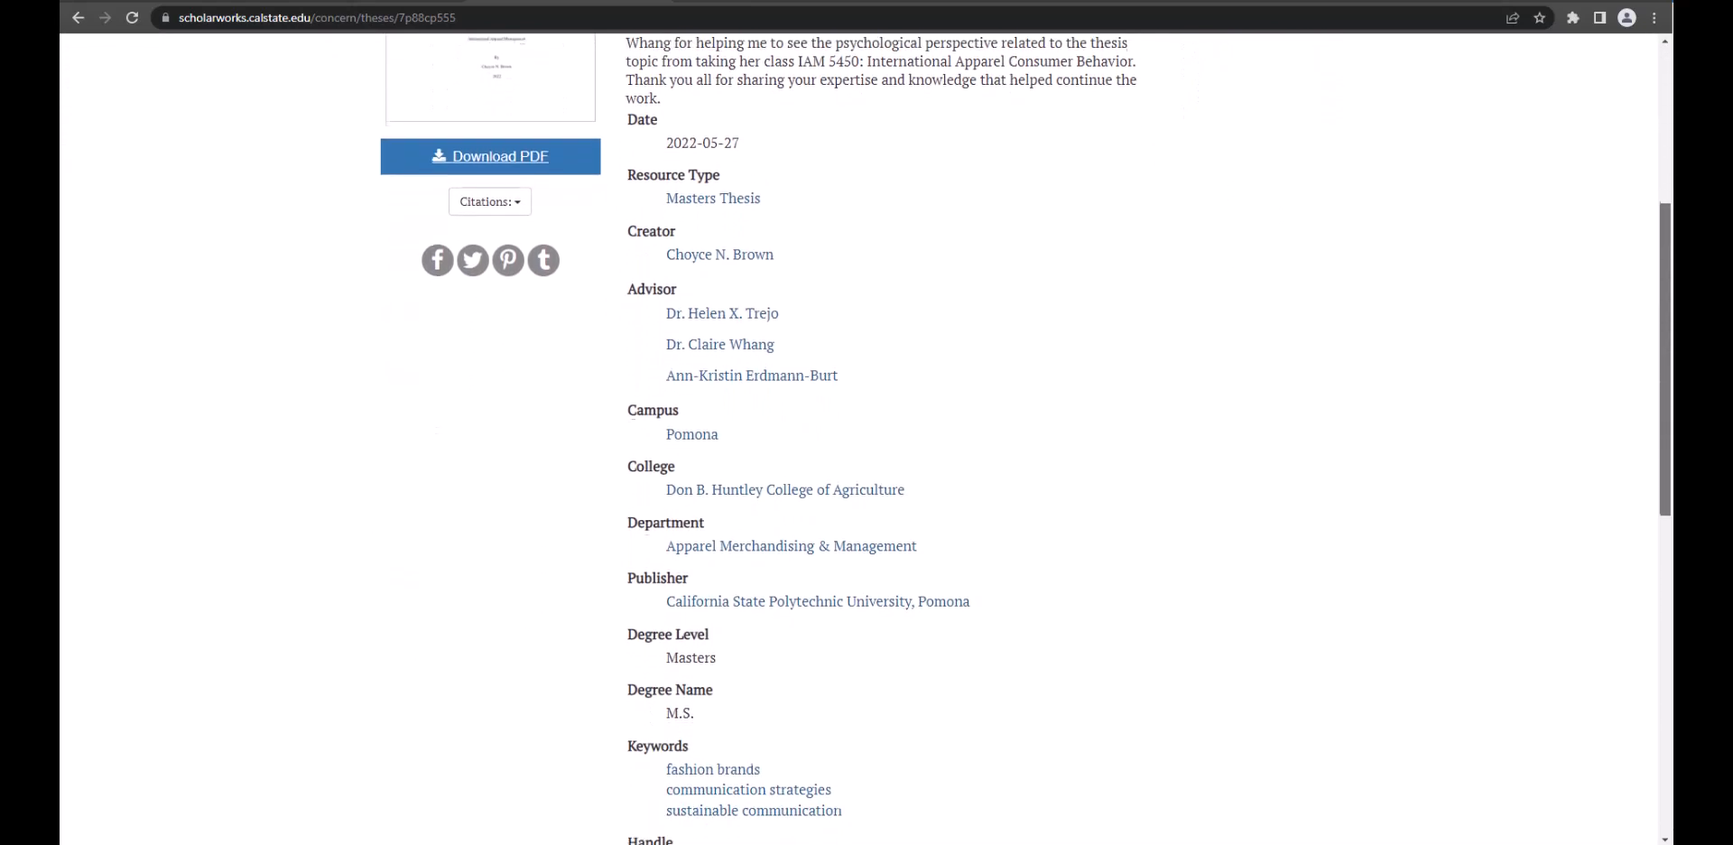
scroll("down", 3)
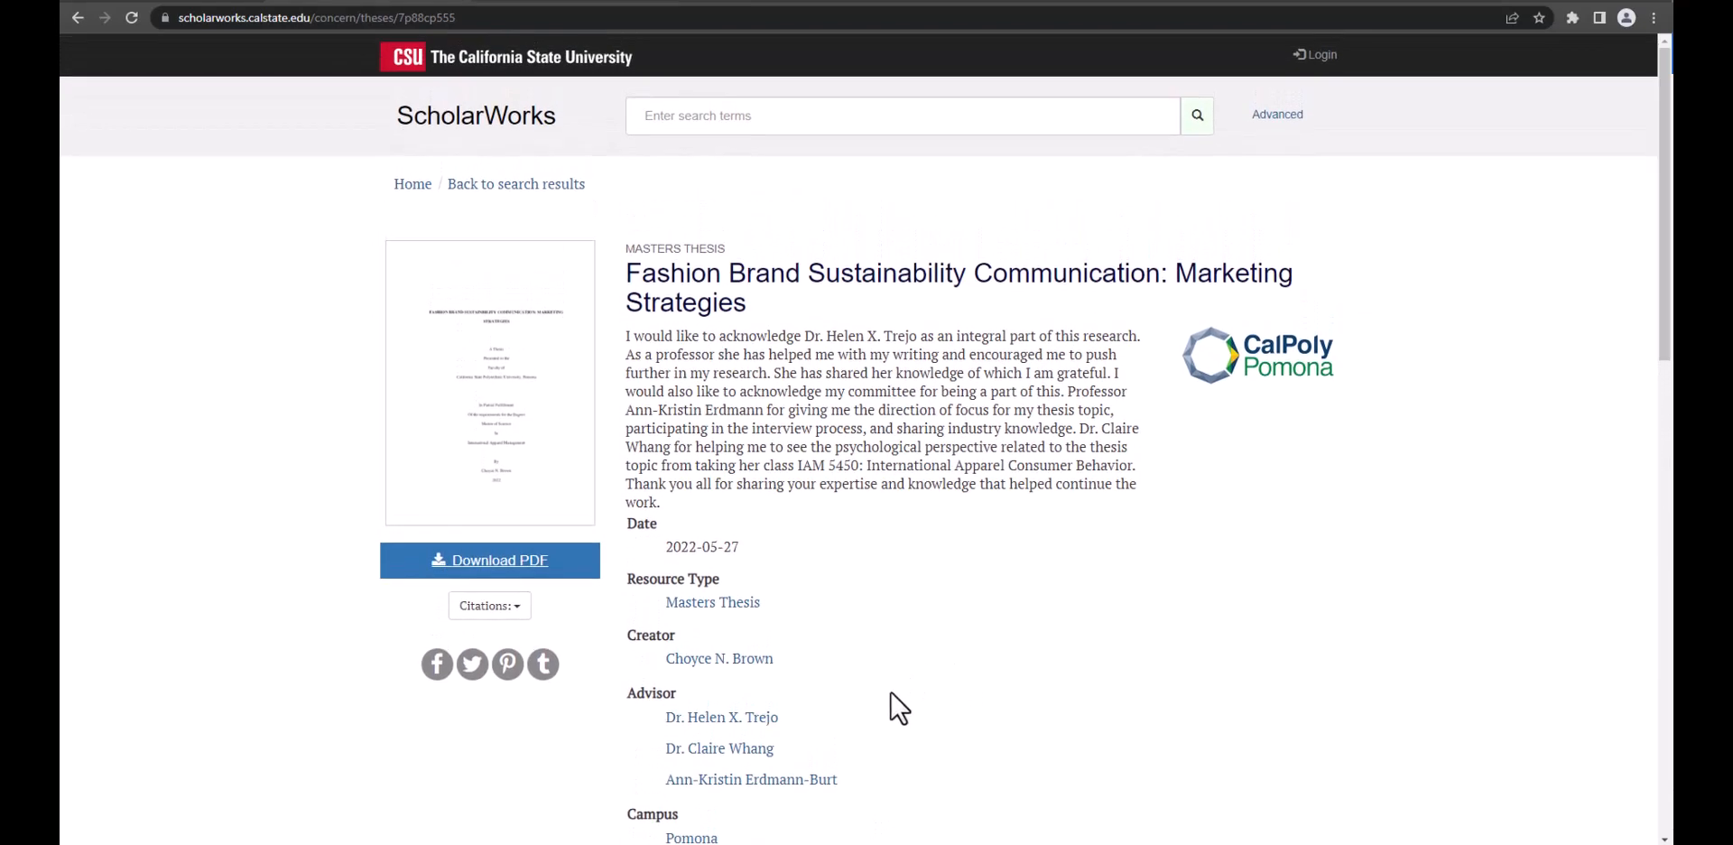
mouse_move(874, 758)
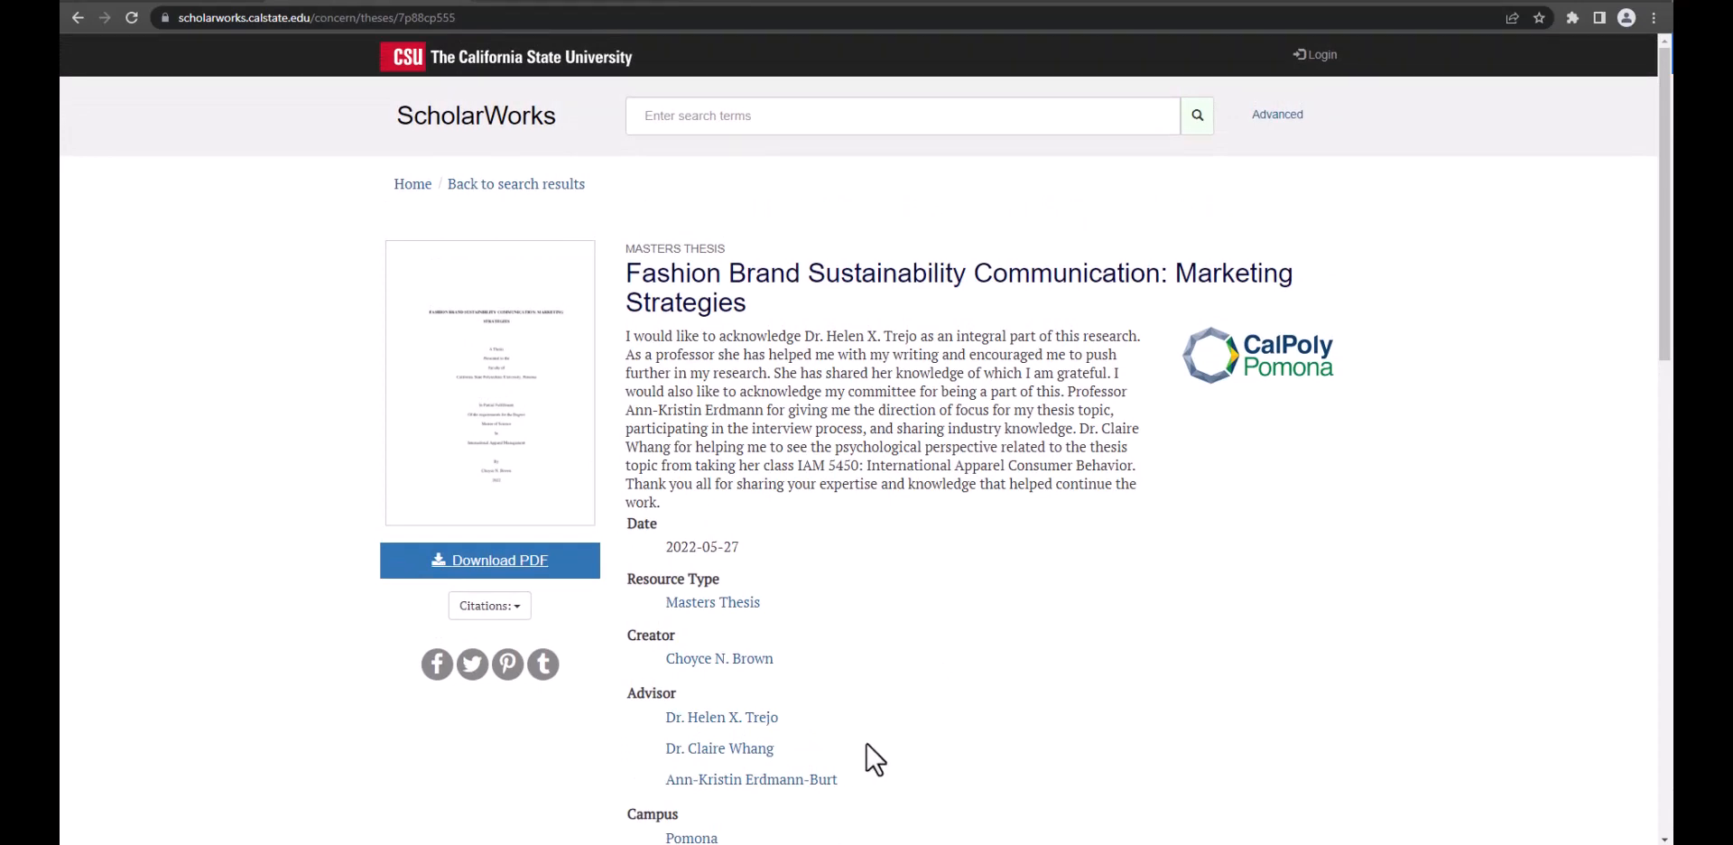
mouse_move(489, 560)
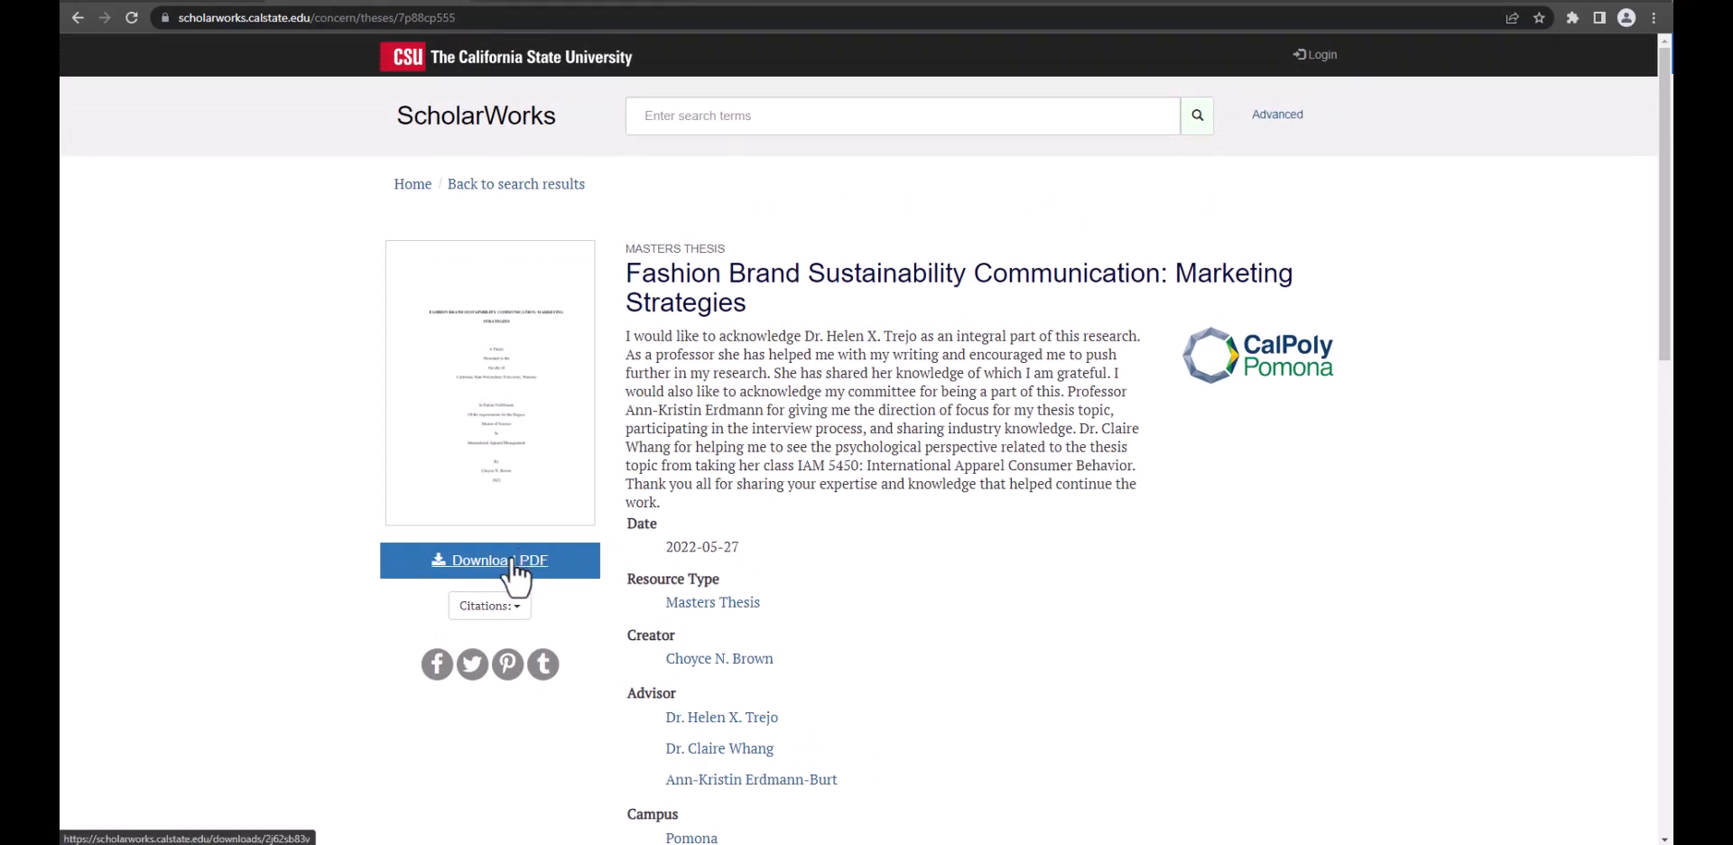
Step: View the fashion sustainability thesis as its 78-page PDF document
left_click(489, 560)
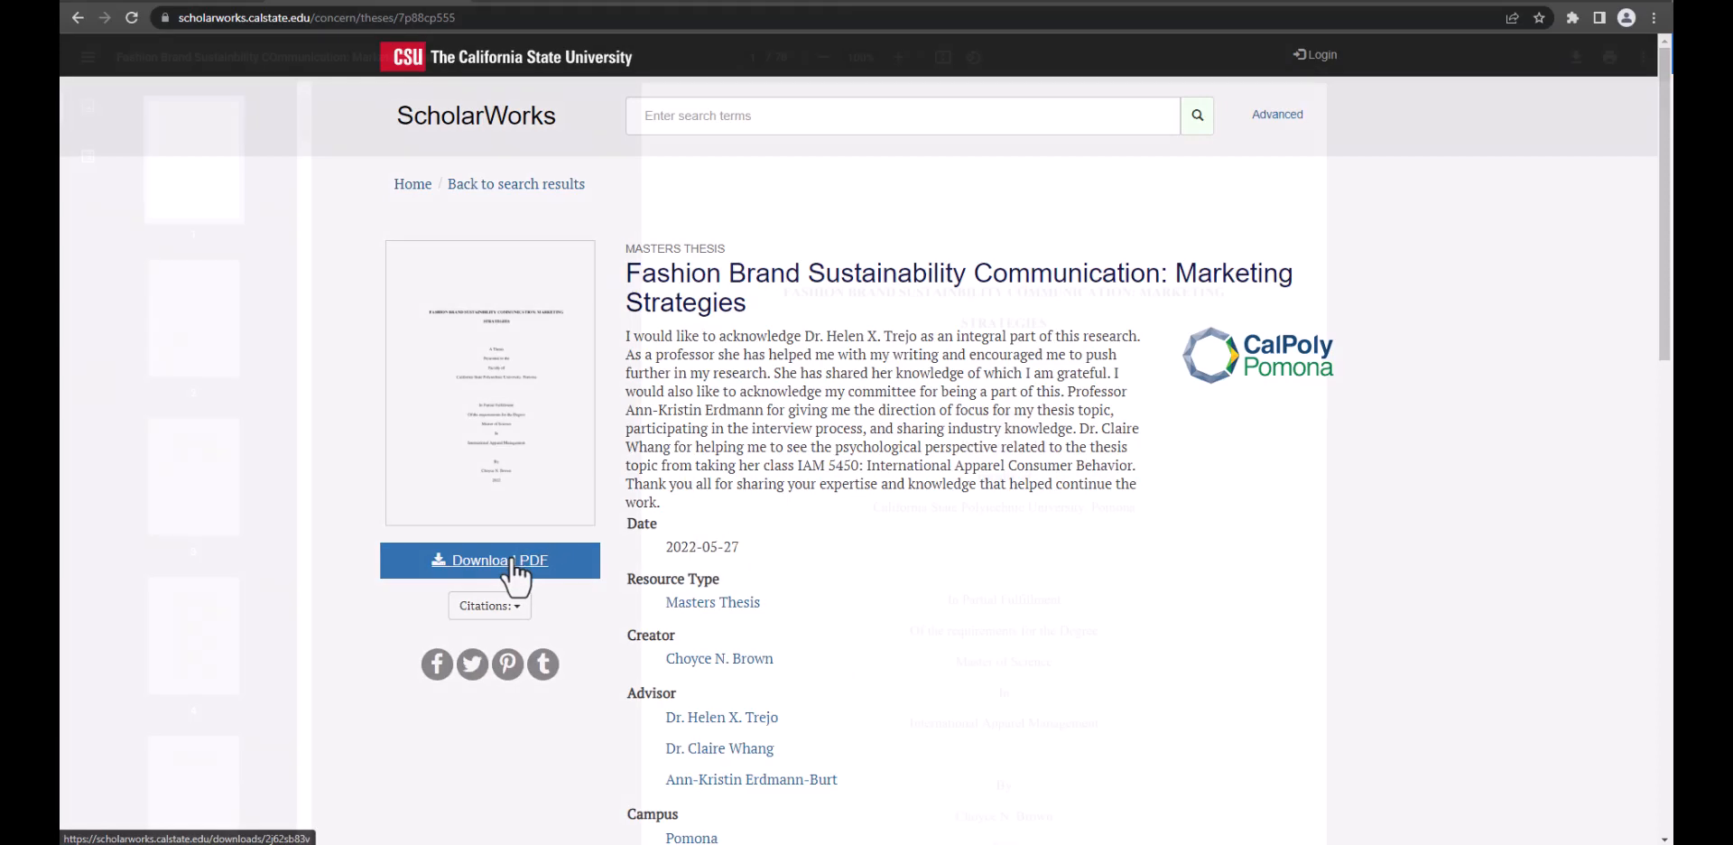
left_click(489, 560)
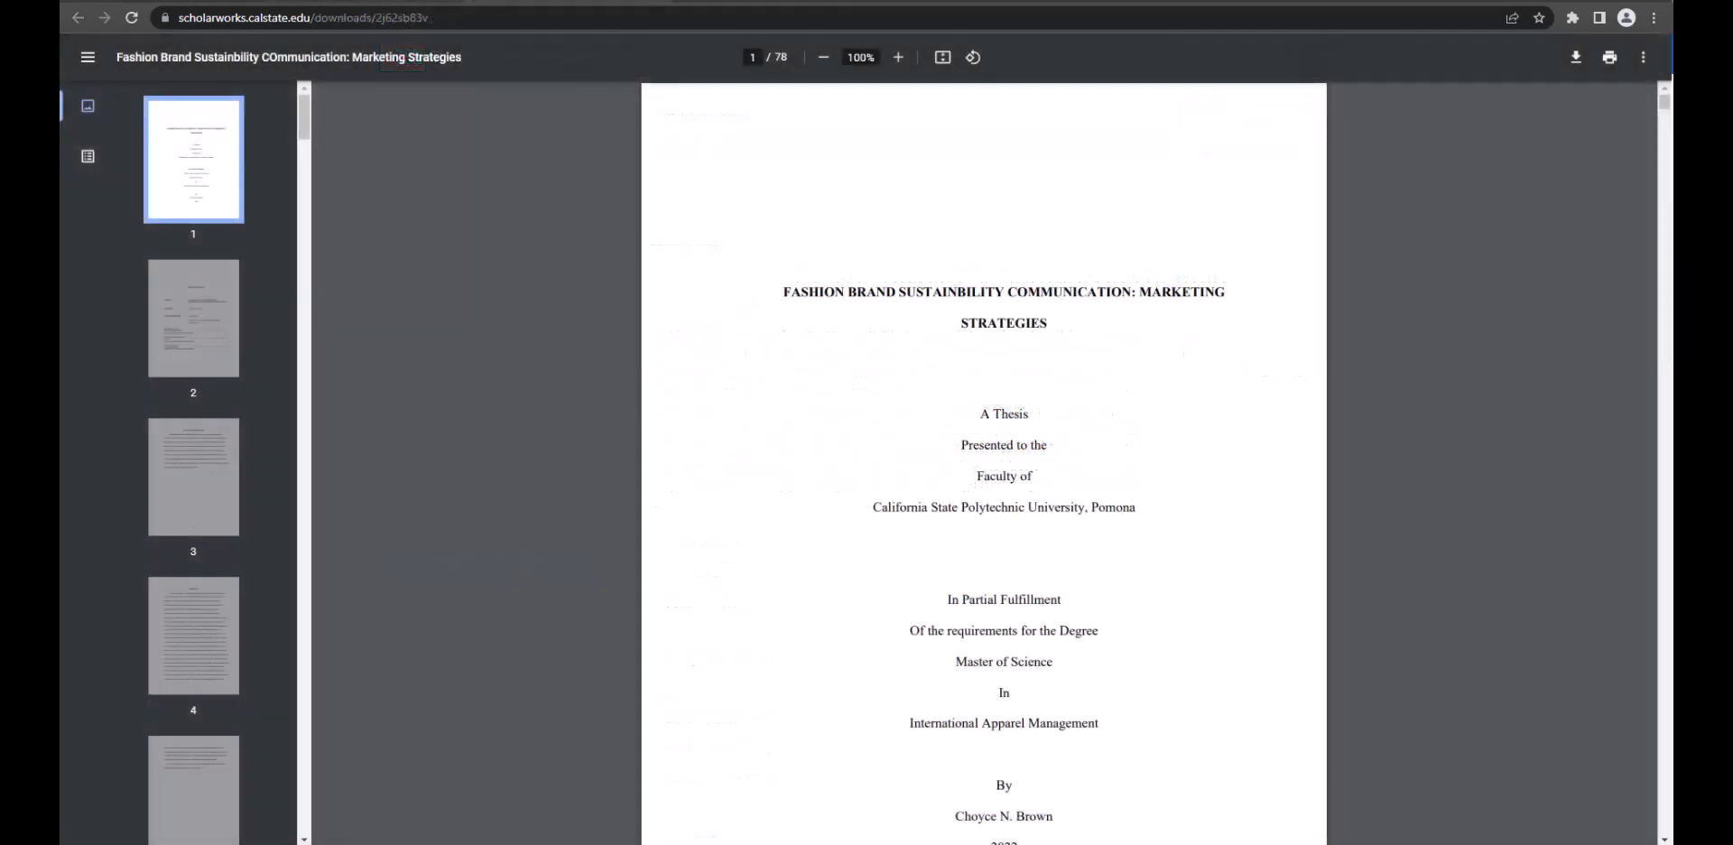
mouse_move(1405, 534)
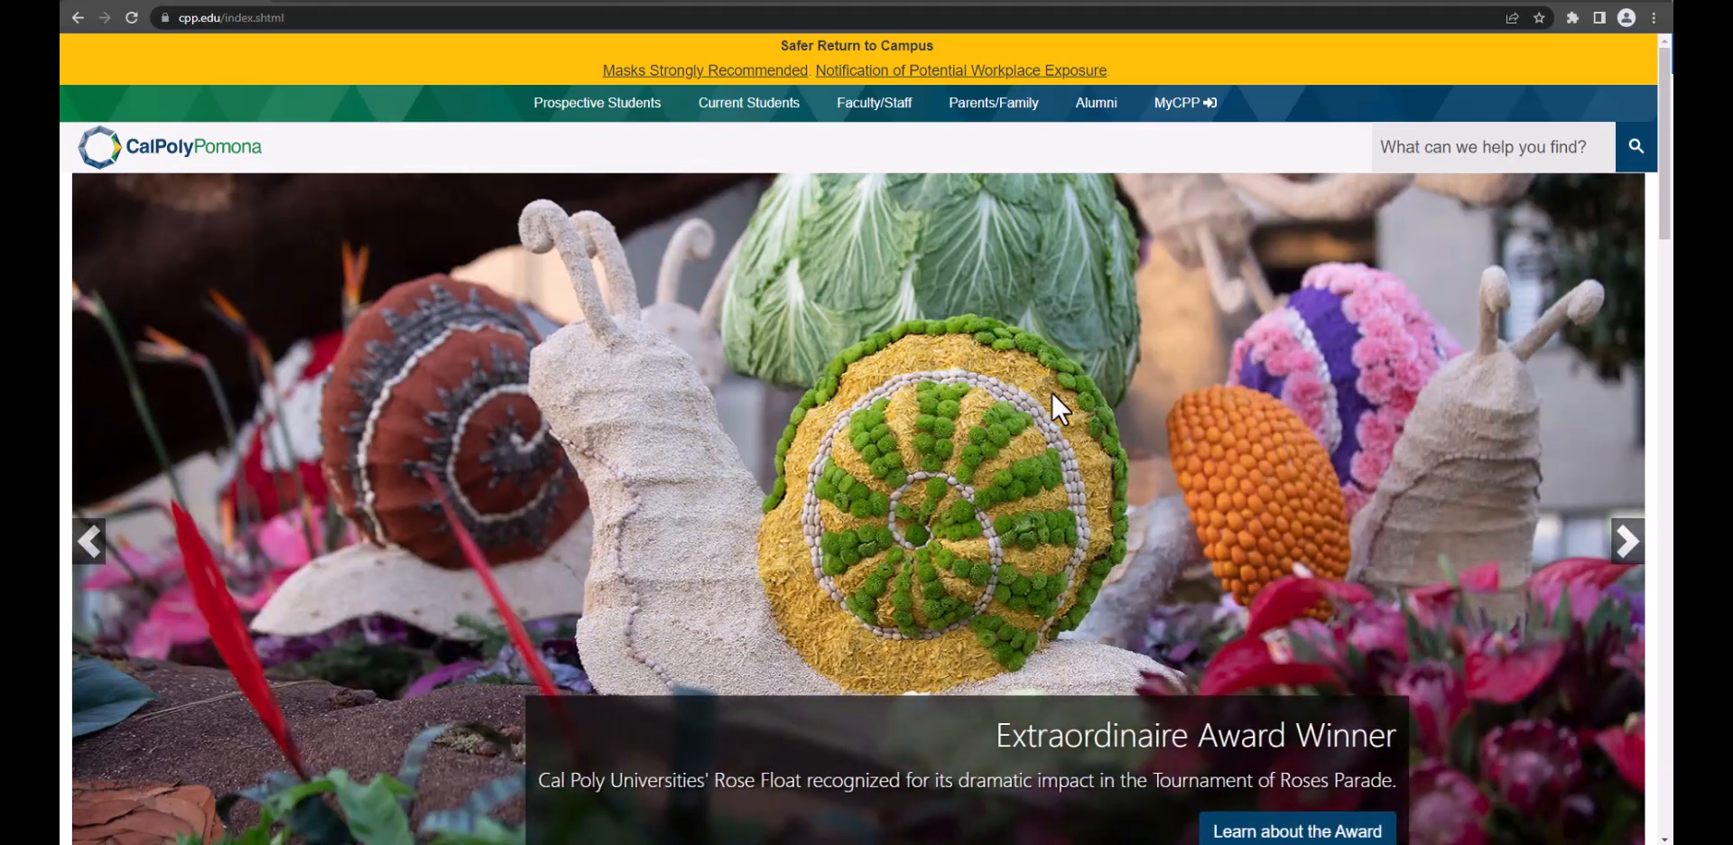
Step: Go to the University Library site from the Library link in the campus page footer
scroll("down", 3)
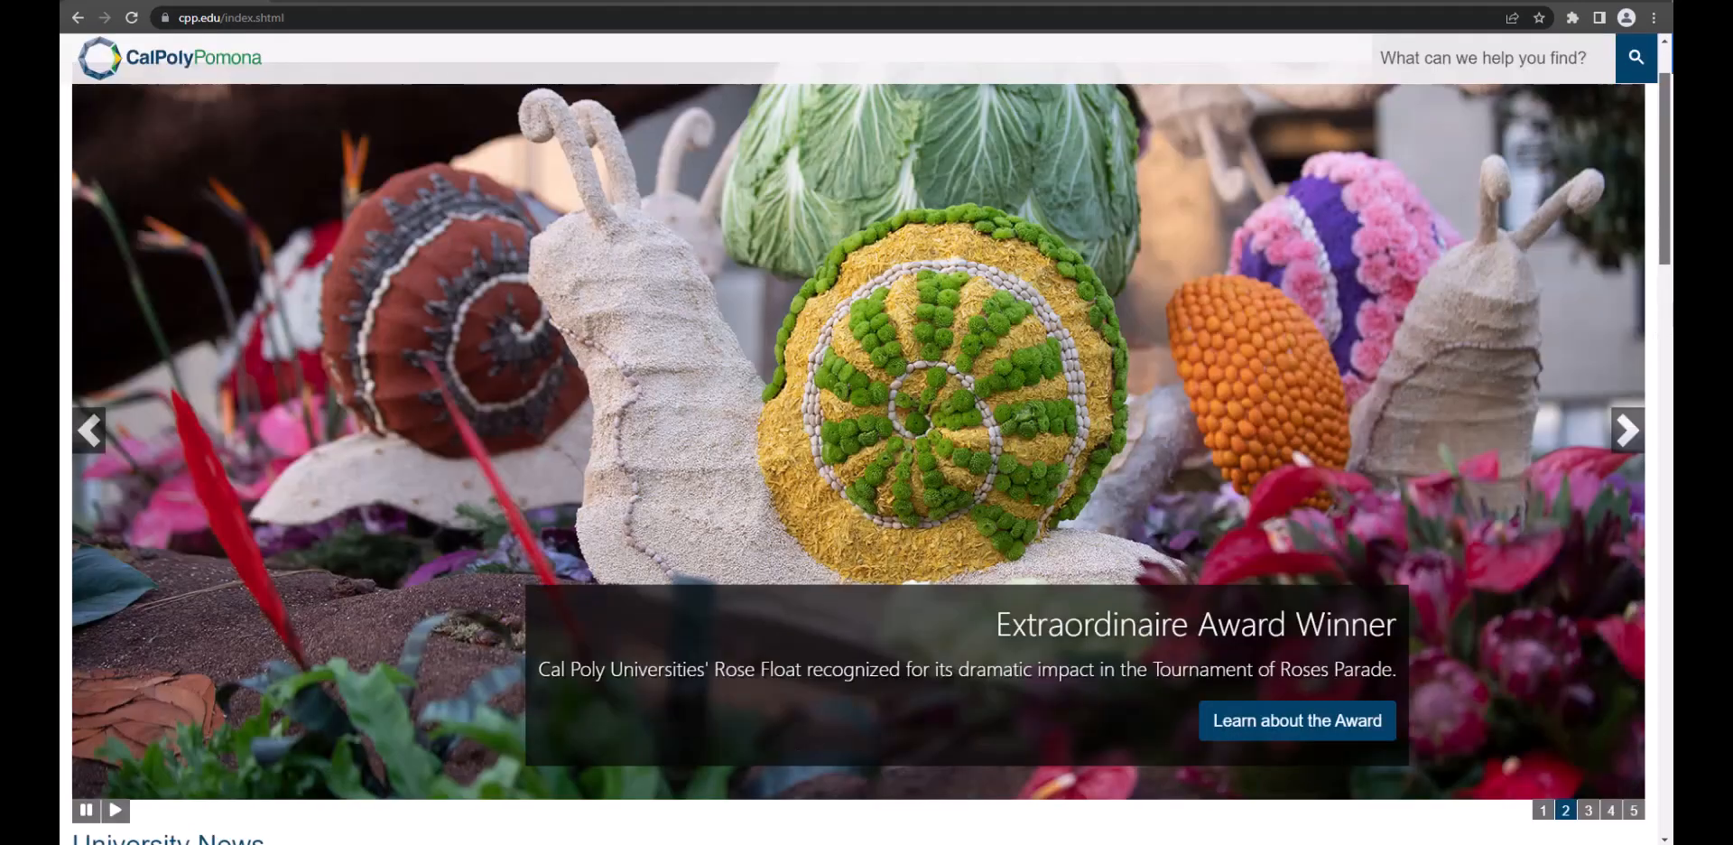
scroll("down", 3)
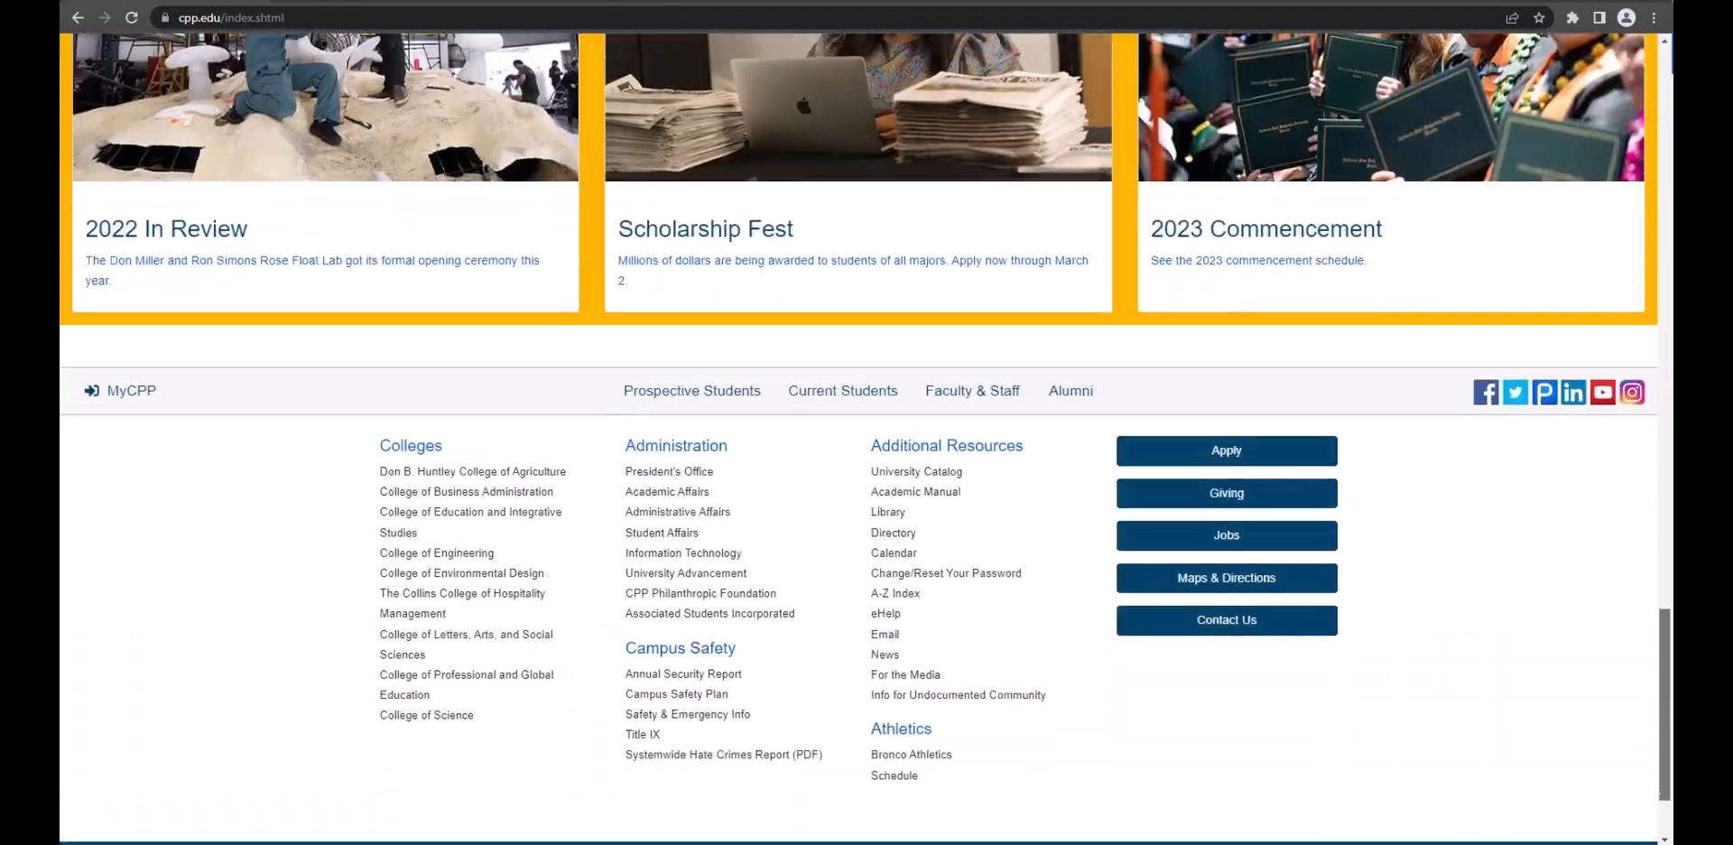
scroll("down", 3)
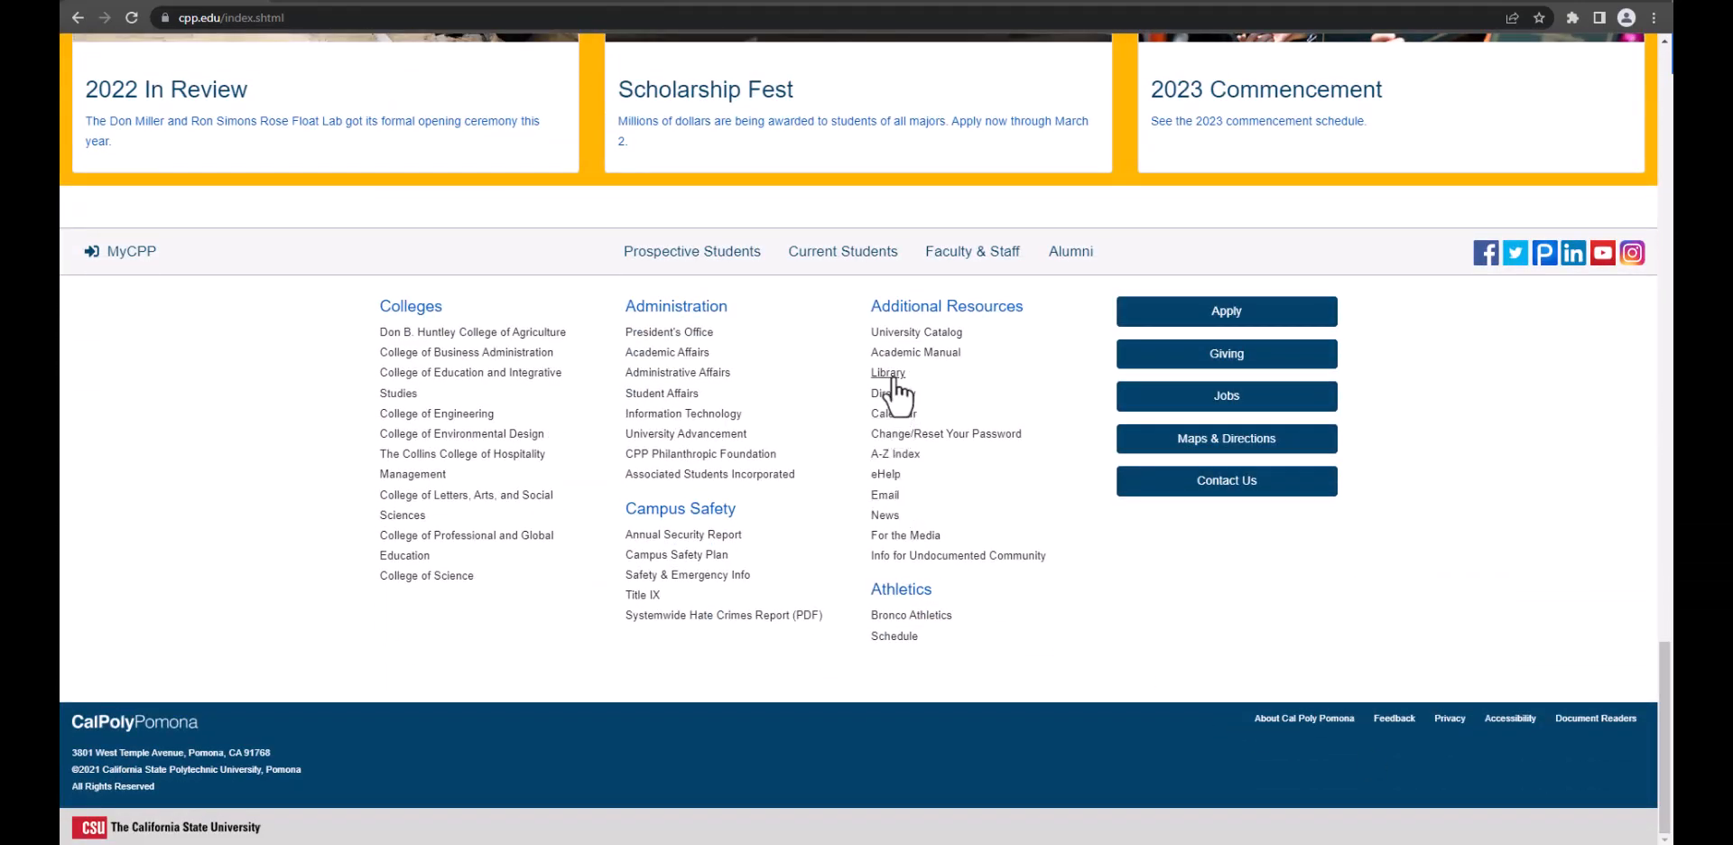
left_click(888, 372)
type("bilingual")
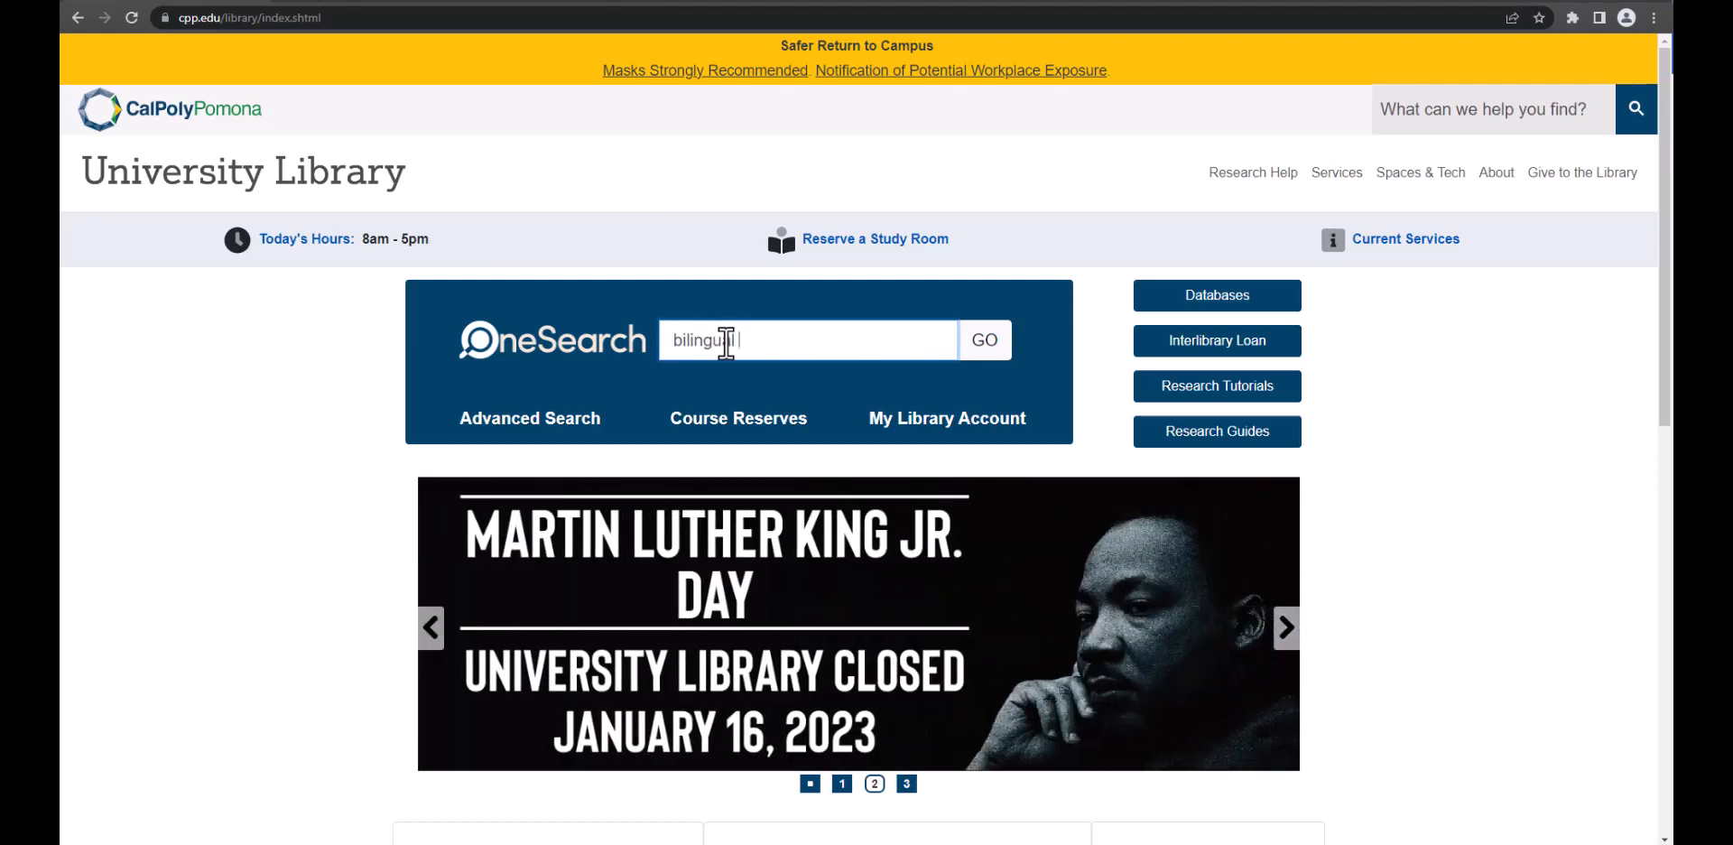
Step: Run a OneSearch for 'bilingual education programs', listing 13,393 items
type("education programs")
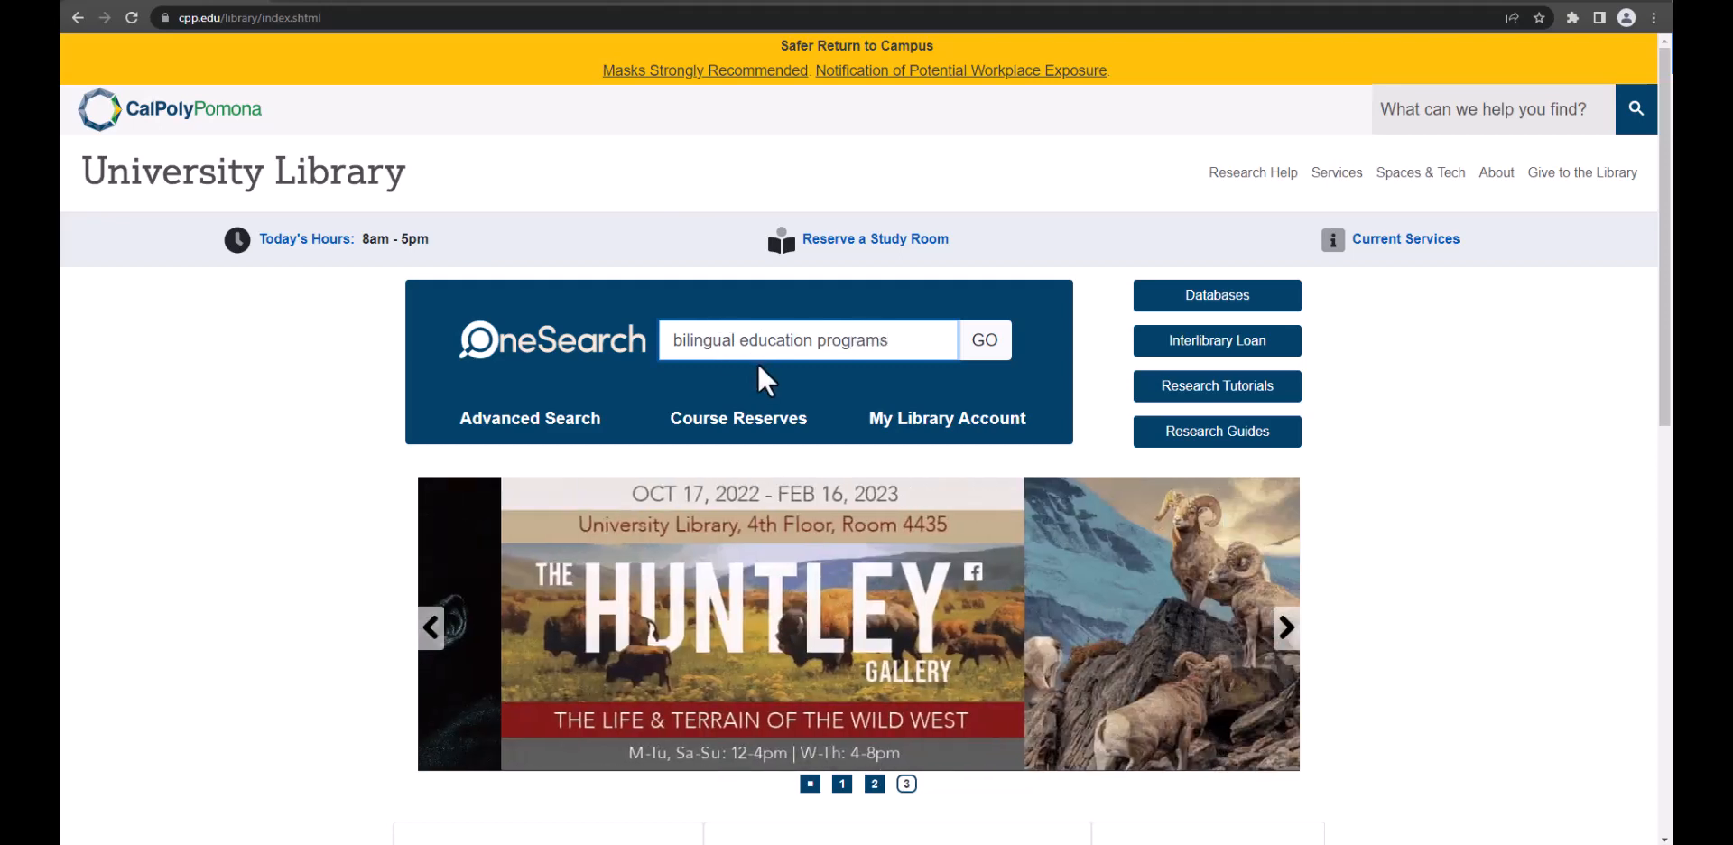
left_click(983, 339)
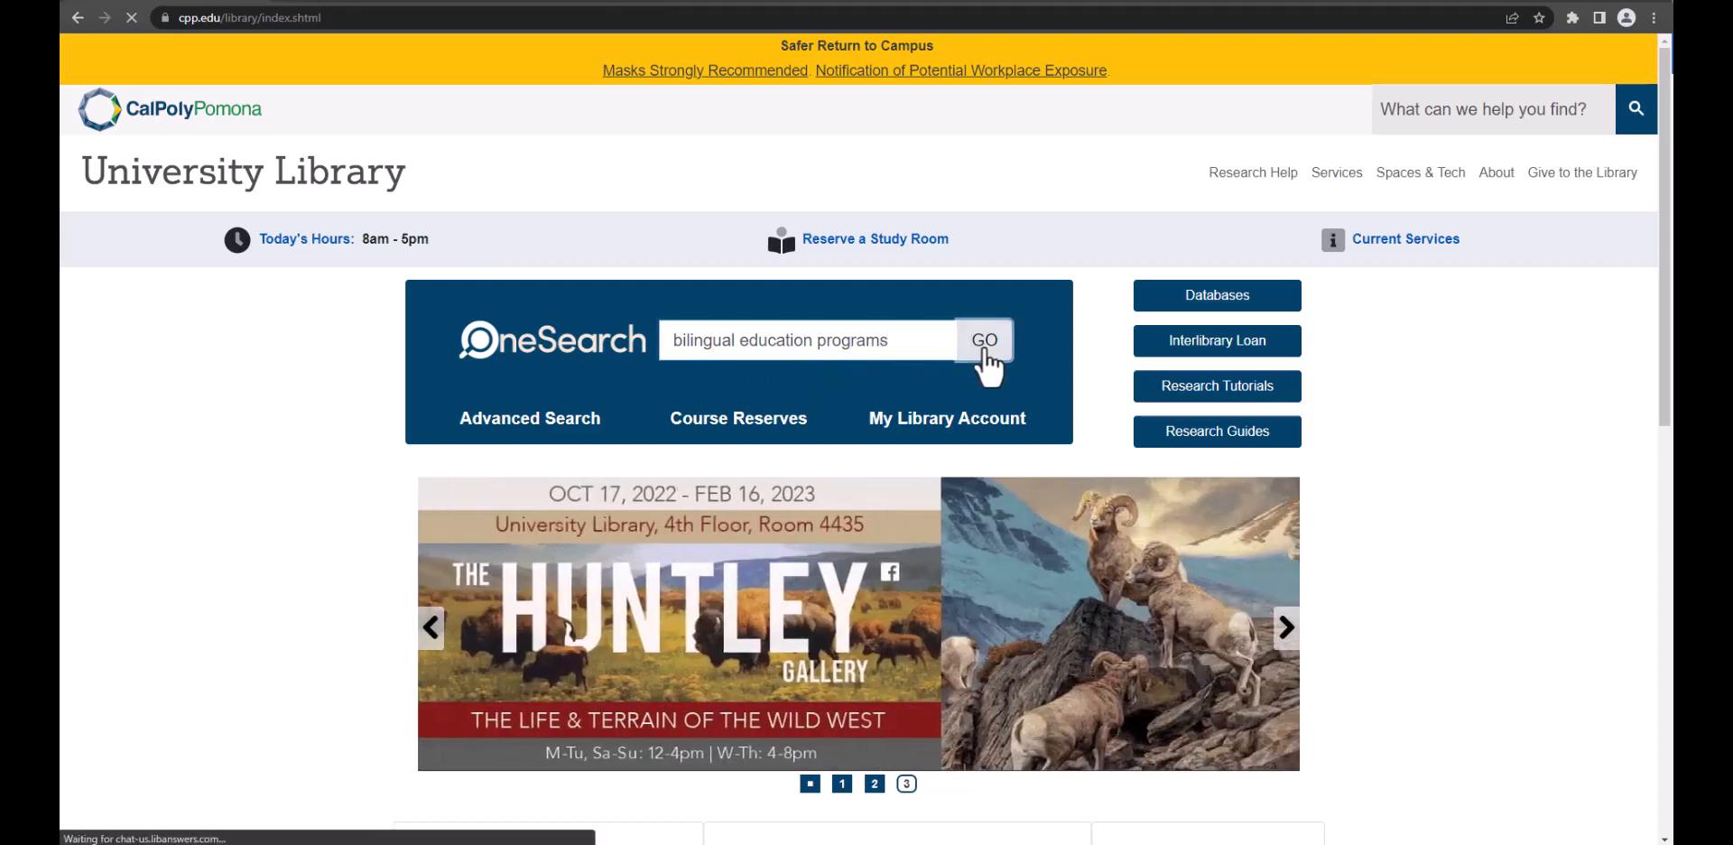
left_click(983, 339)
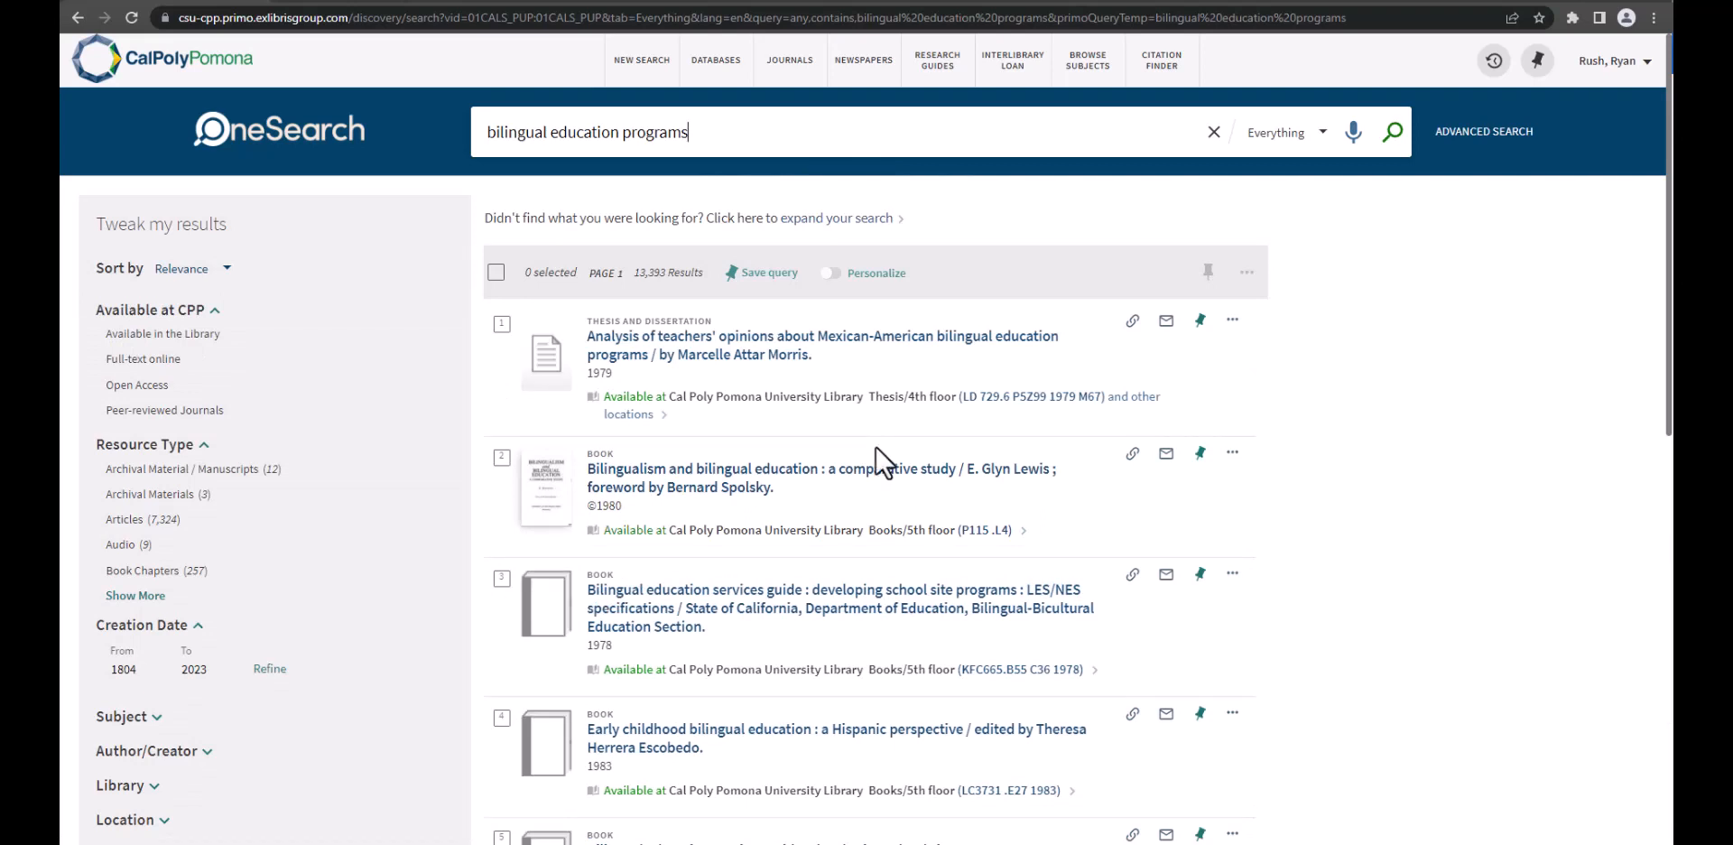
mouse_move(639, 453)
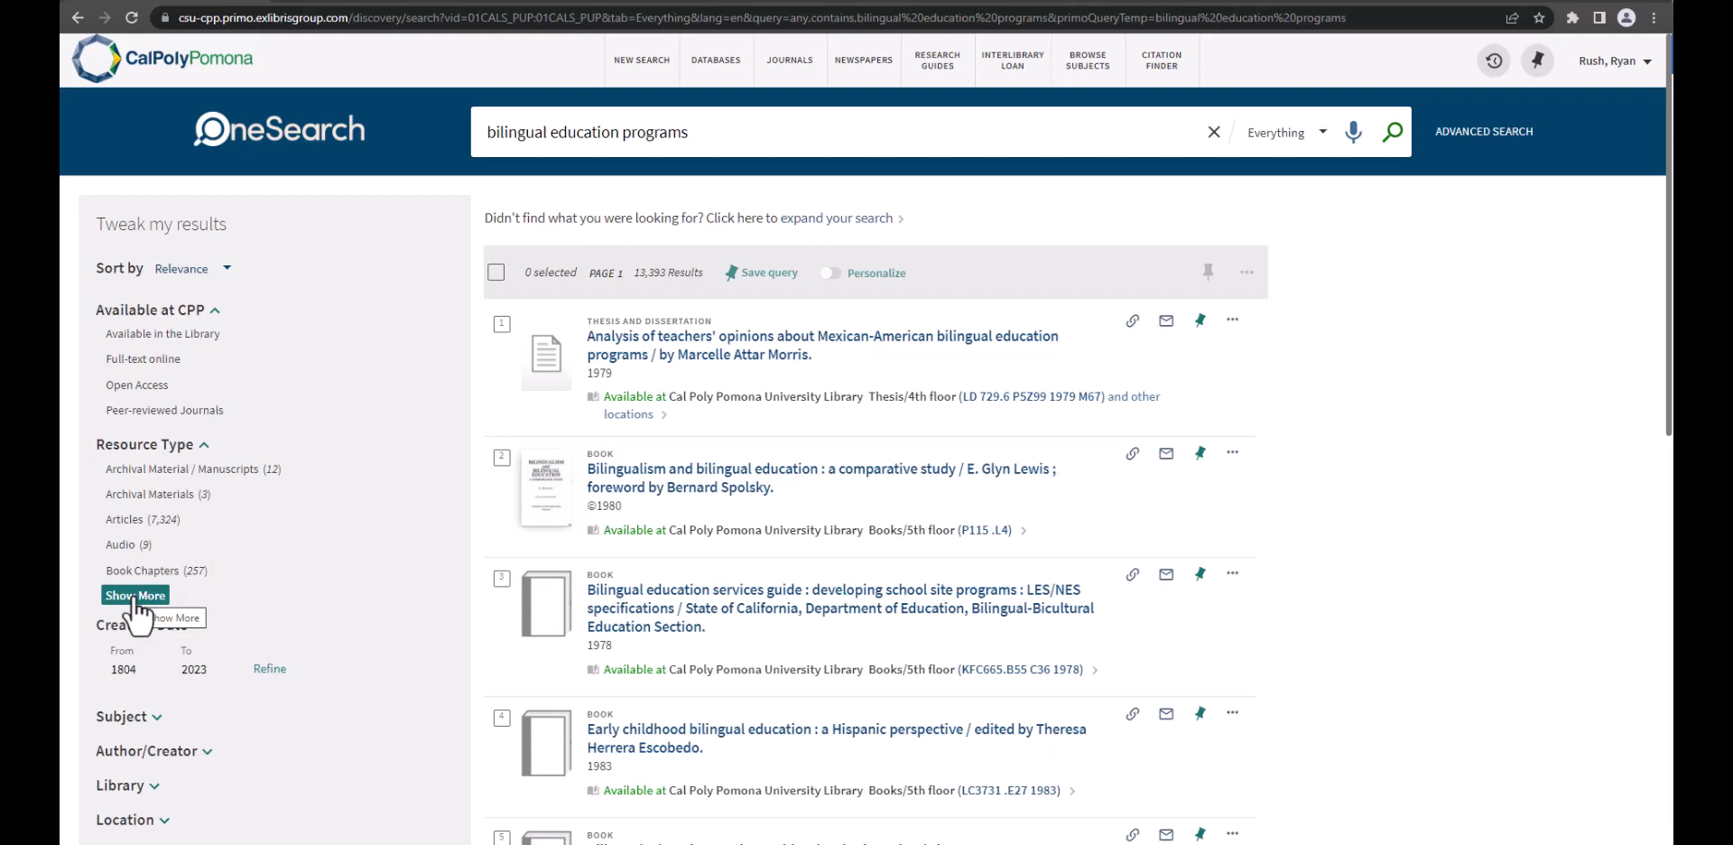
Step: Narrow the results to Theses and Dissertations under Resource Type, leaving 592 items
left_click(135, 596)
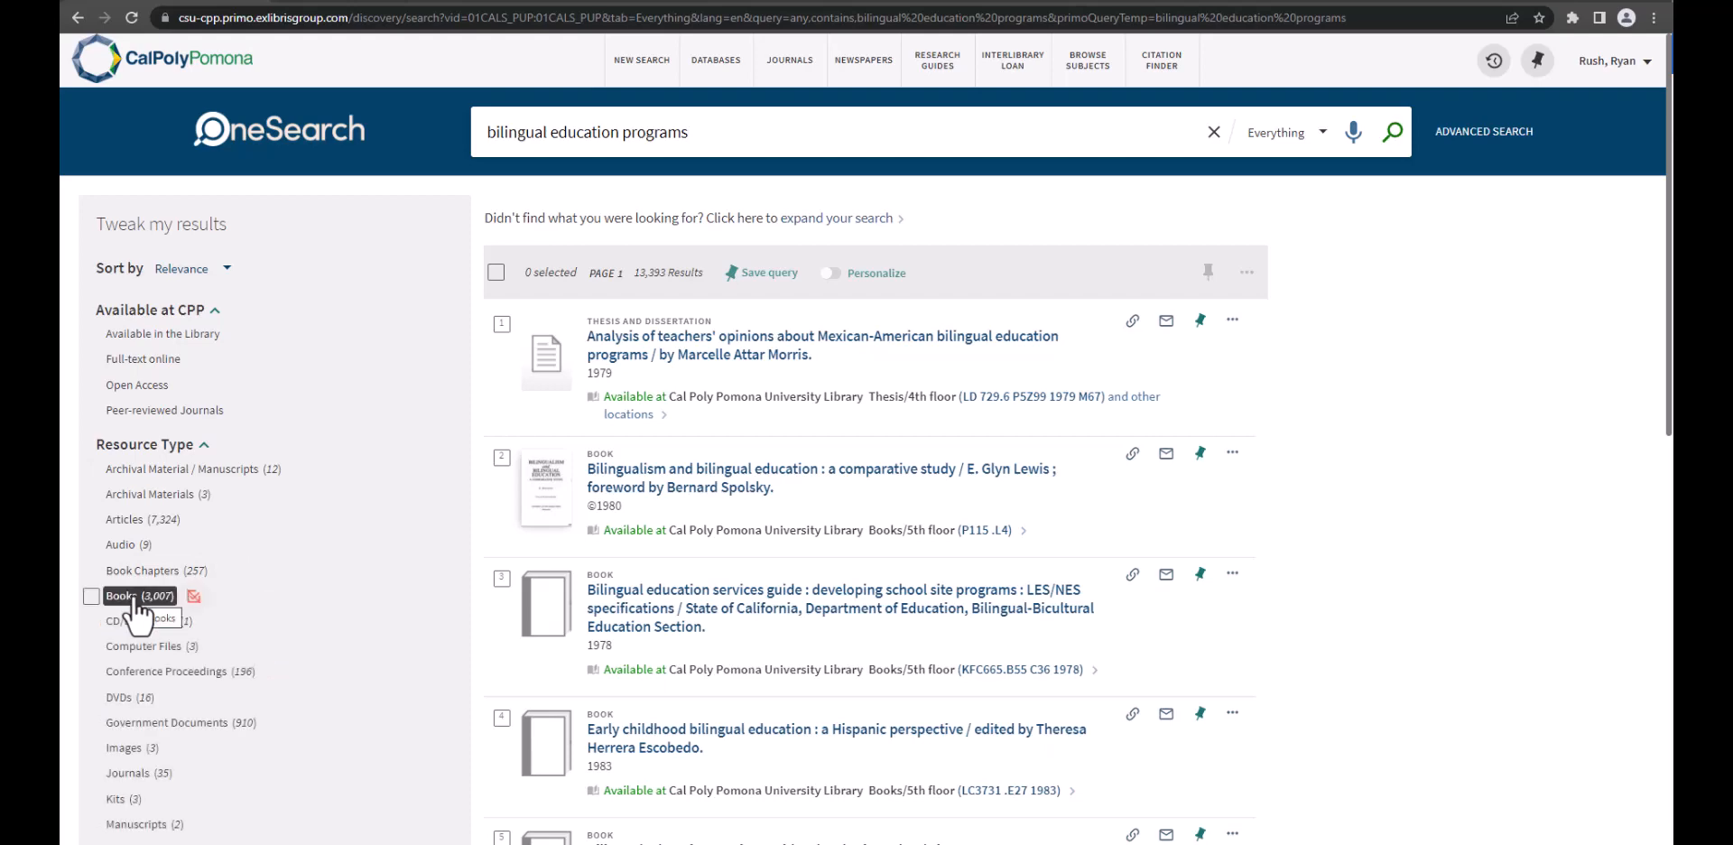
scroll("down", 3)
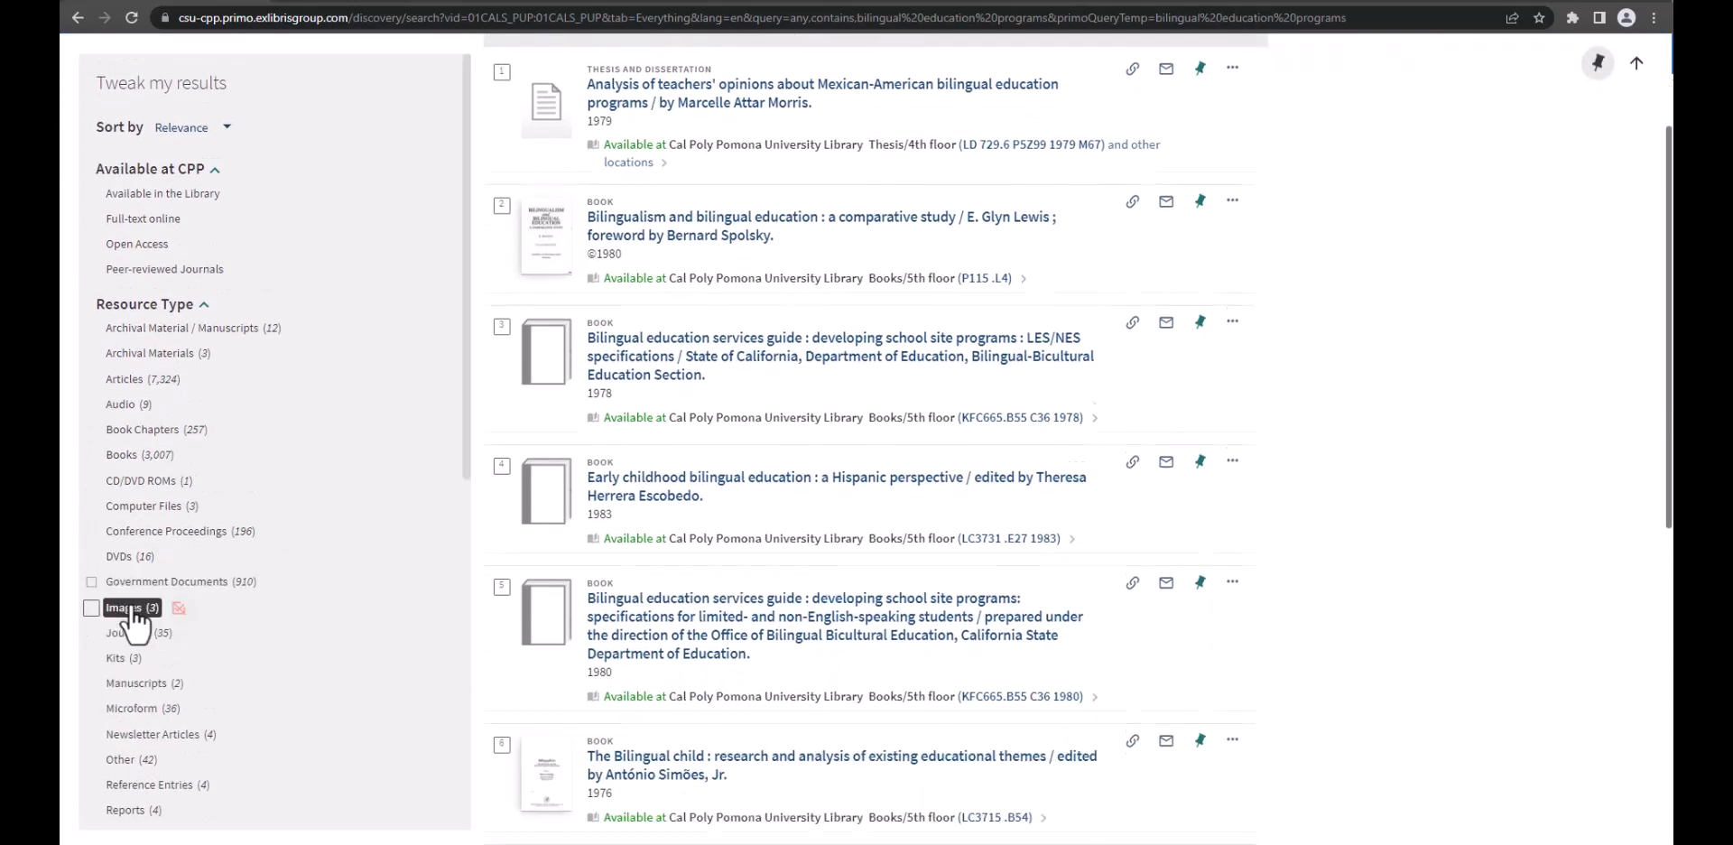
scroll("down", 3)
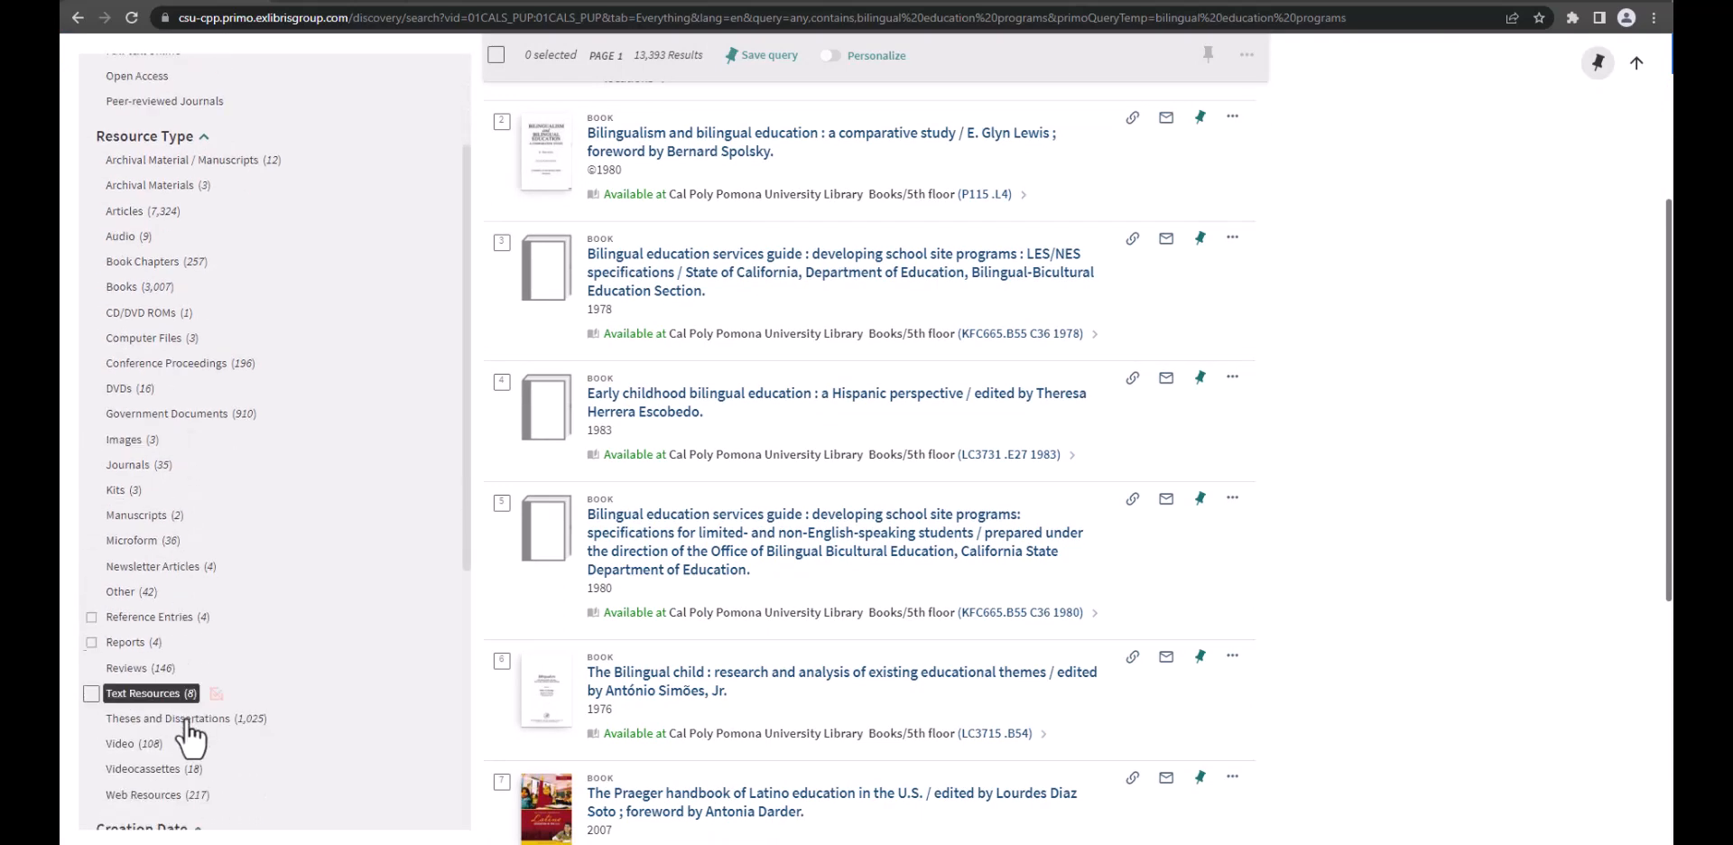
left_click(168, 719)
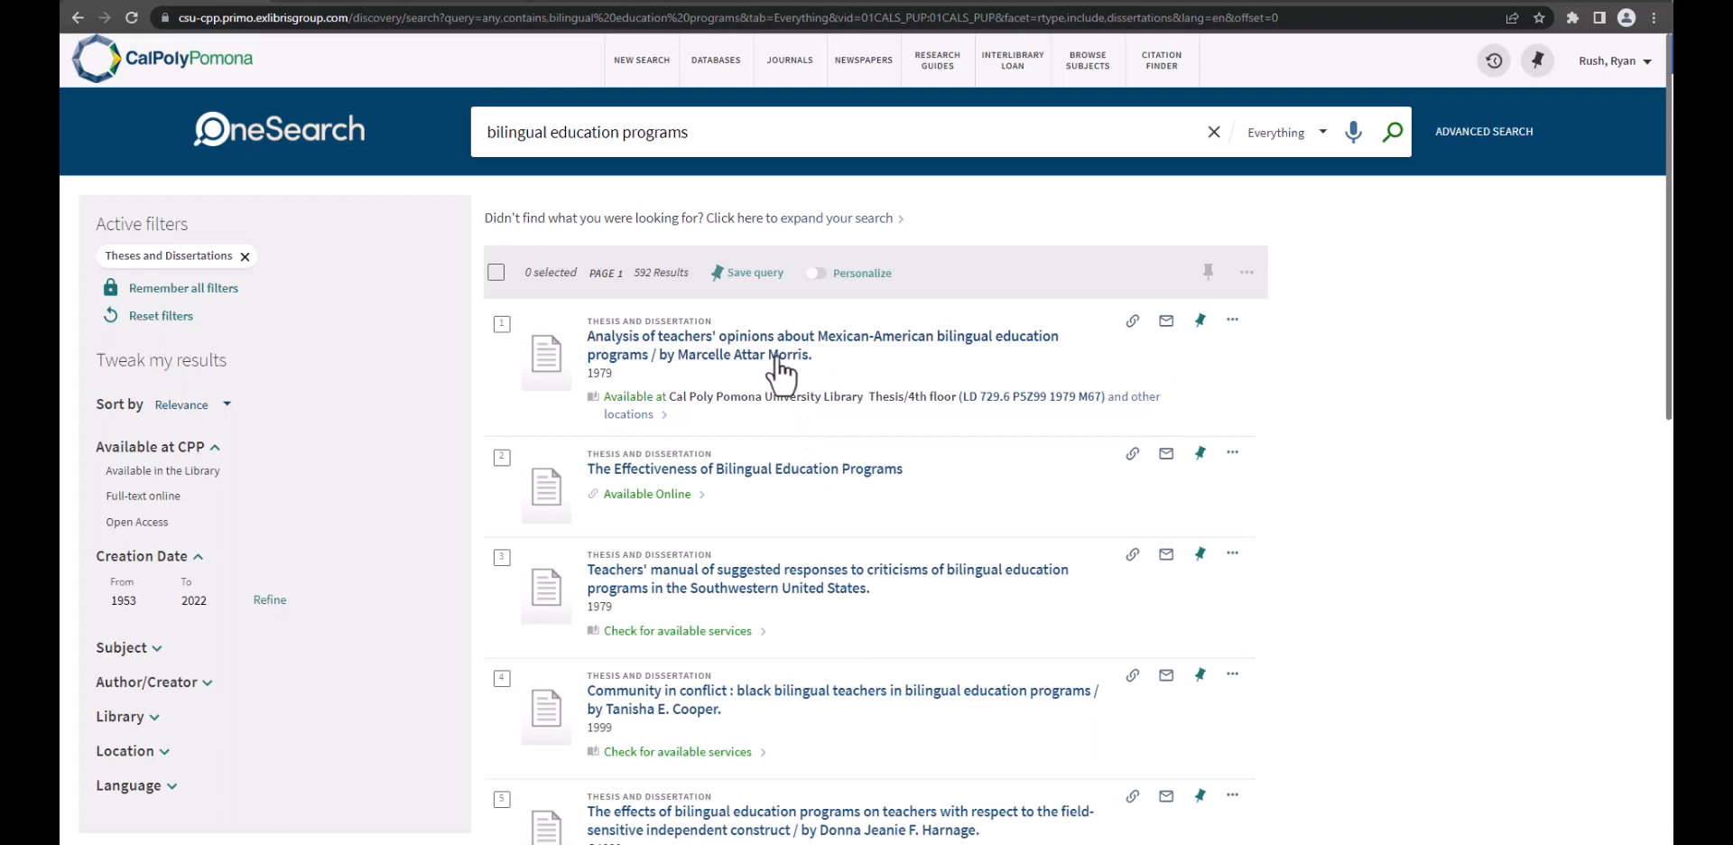
mouse_move(917, 424)
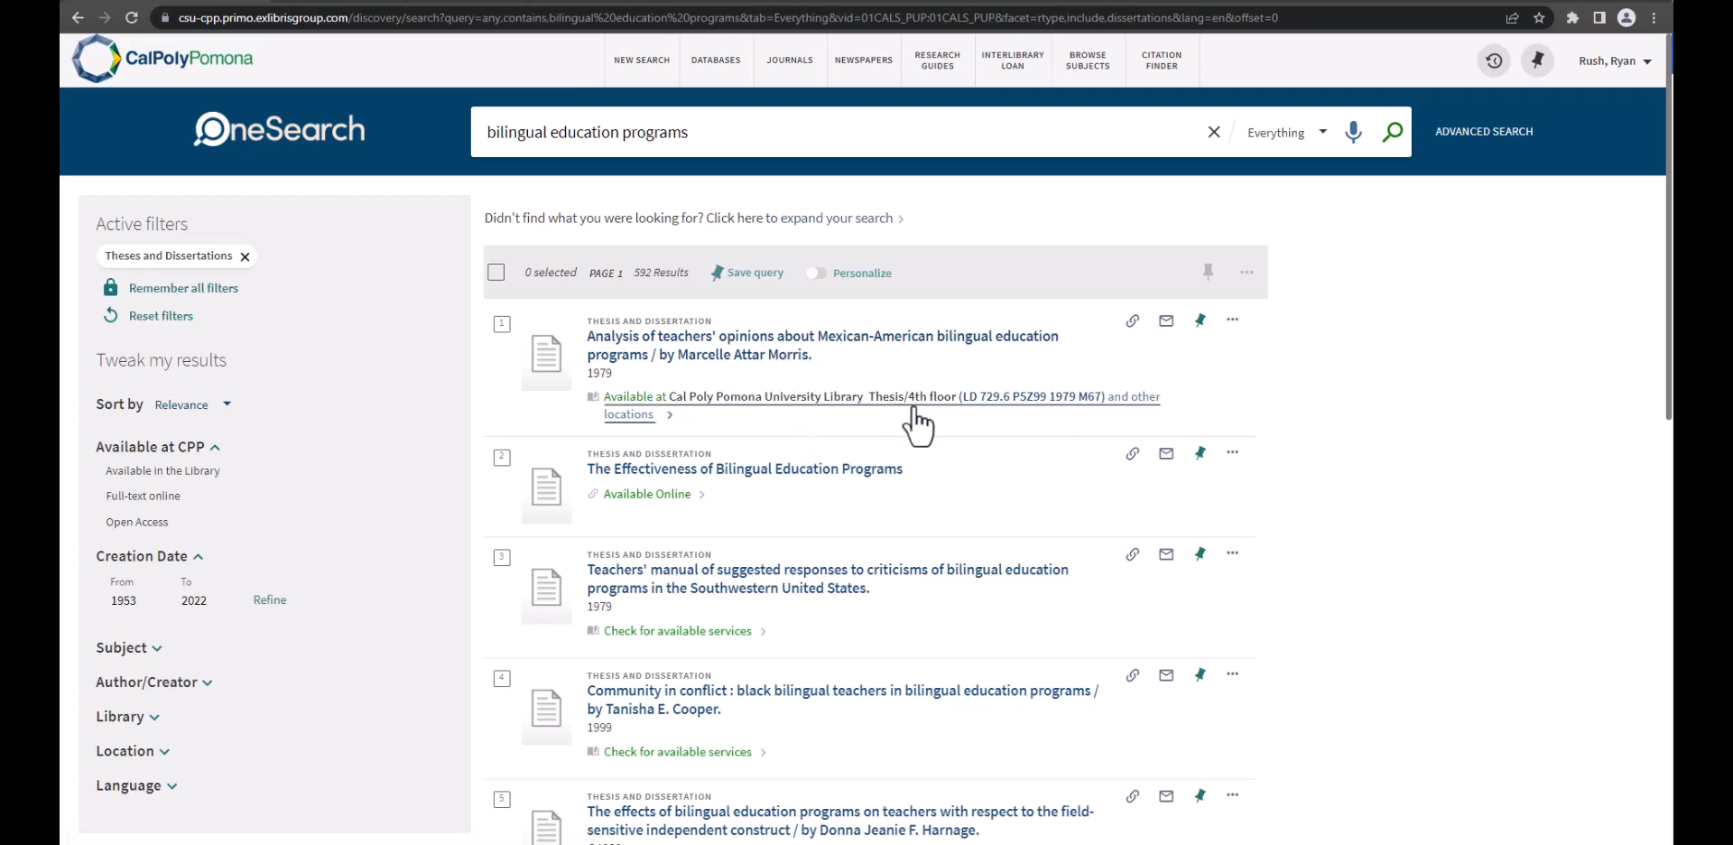
mouse_move(821, 551)
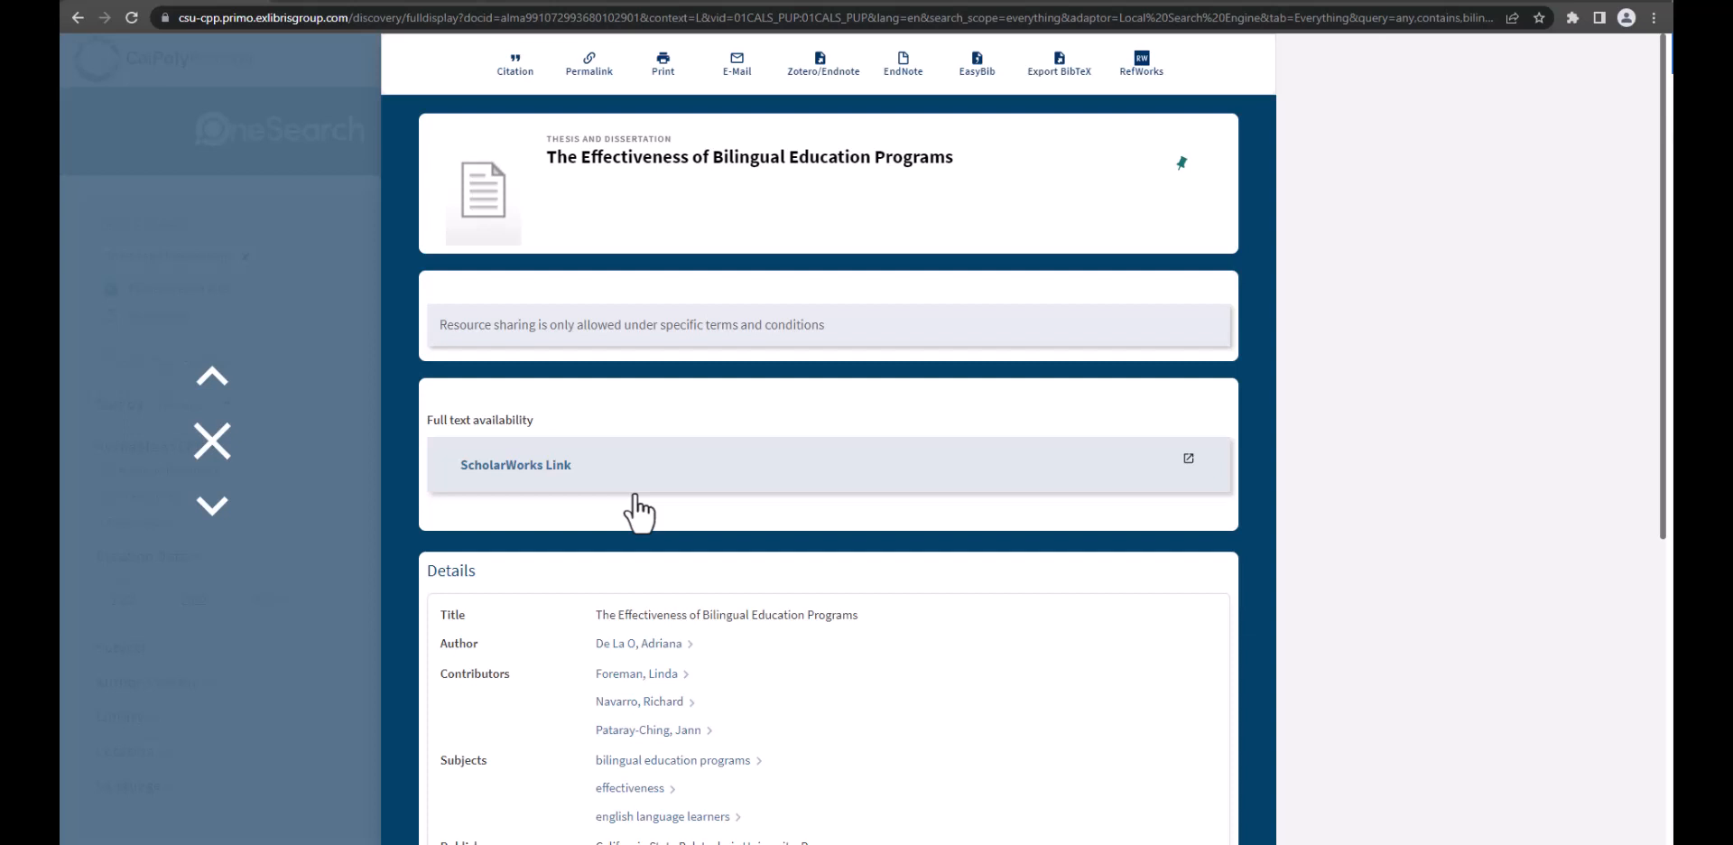
mouse_move(791, 566)
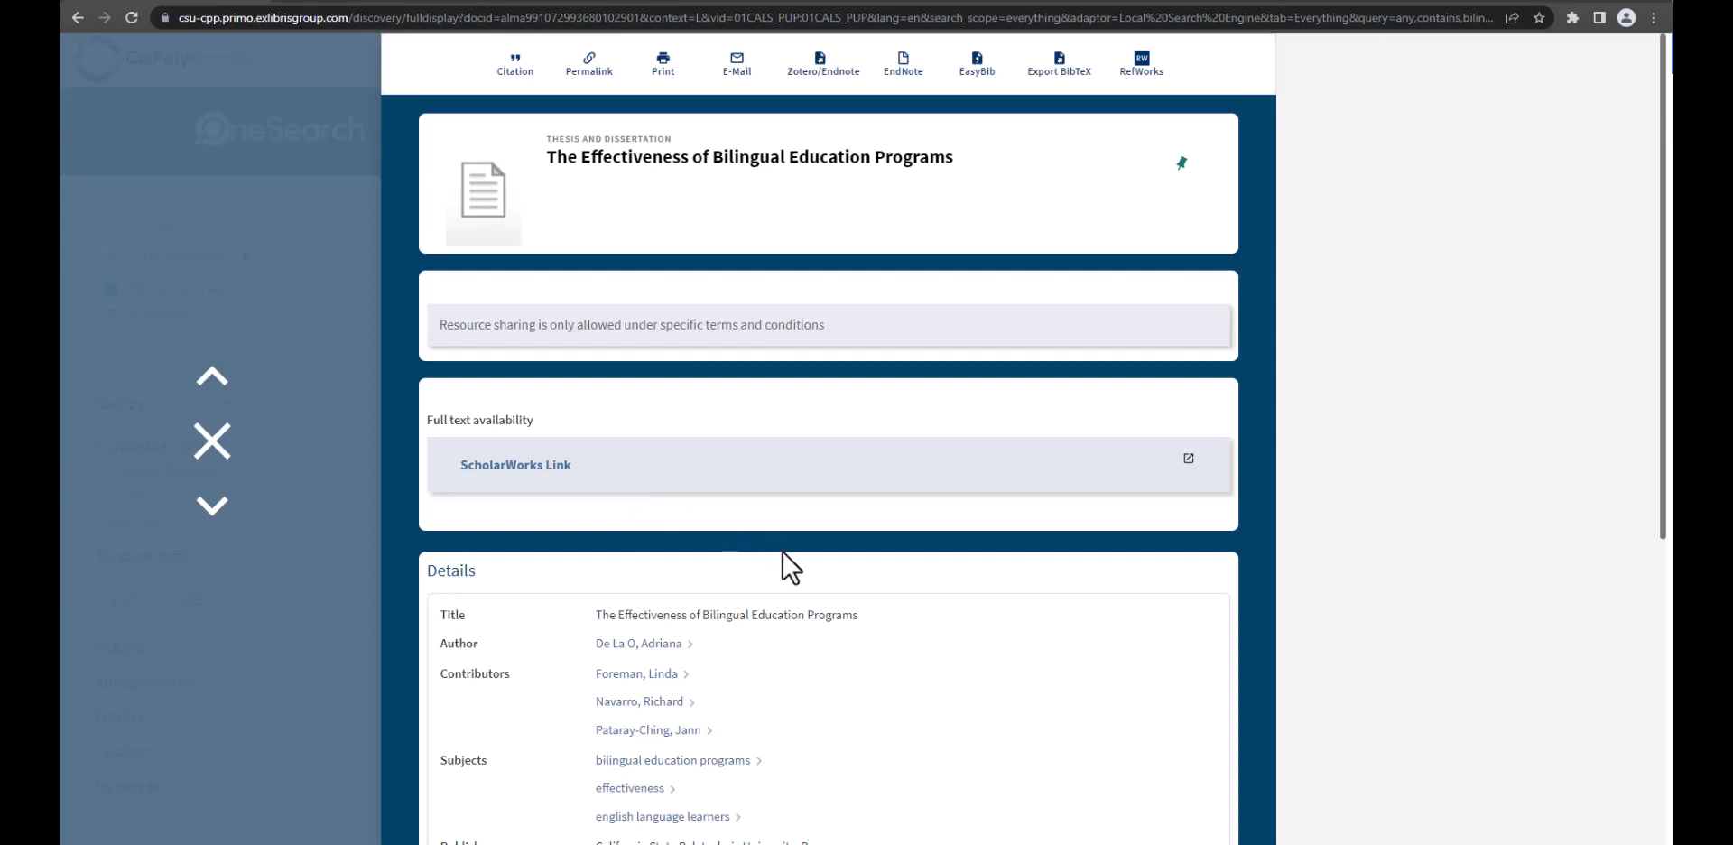
mouse_move(762, 457)
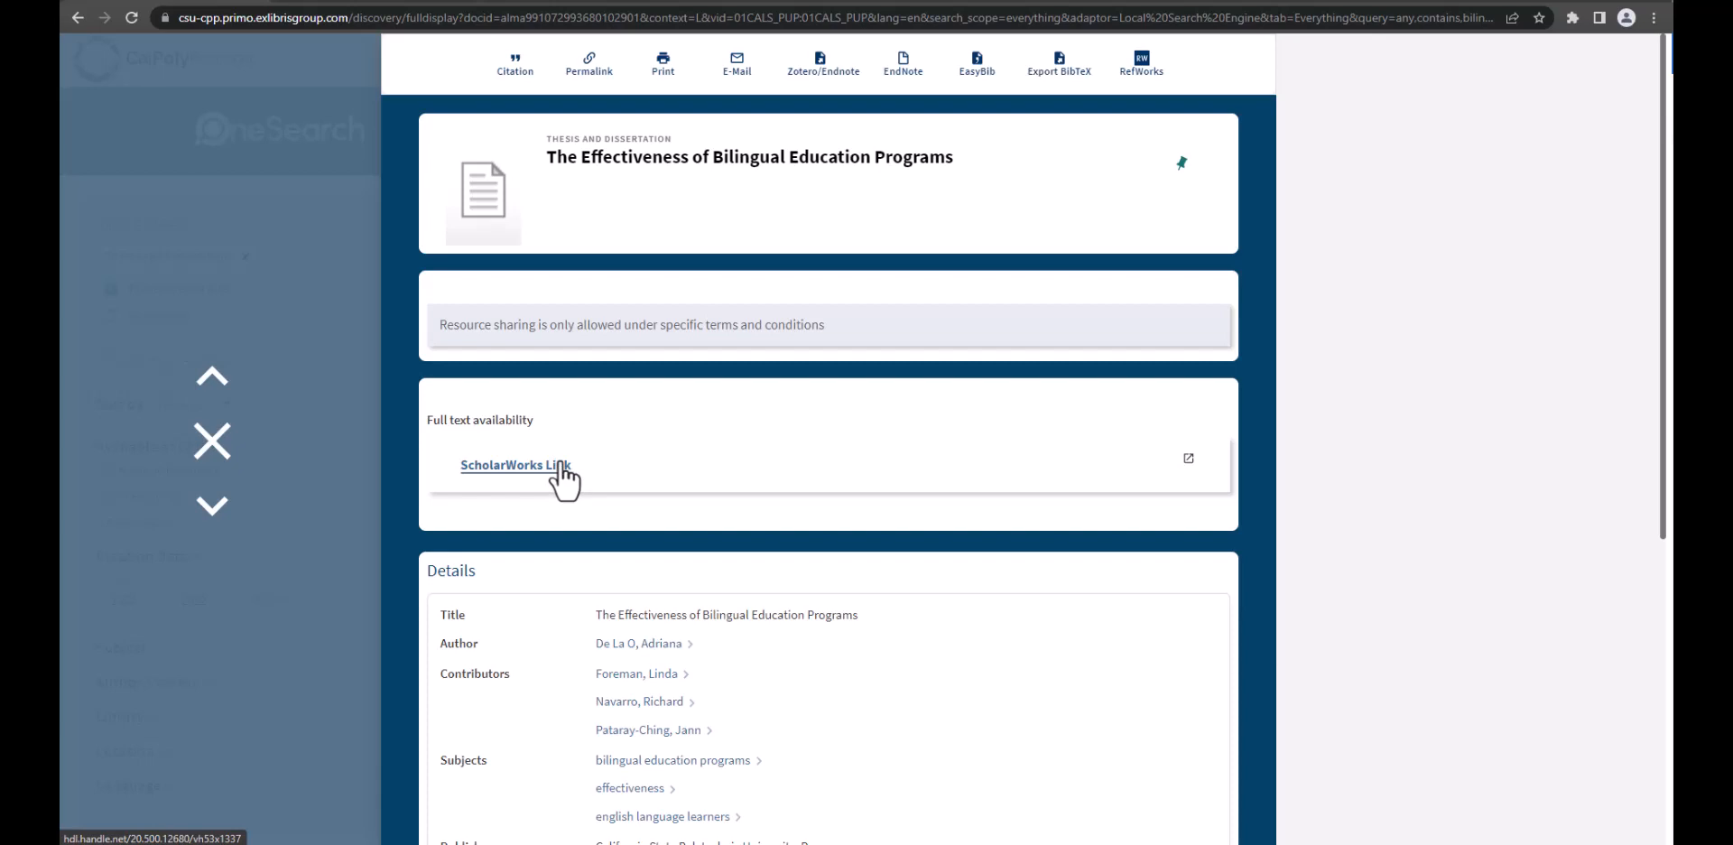
Step: Follow the ScholarWorks Link under Full text availability to the thesis's ScholarWorks page
left_click(514, 464)
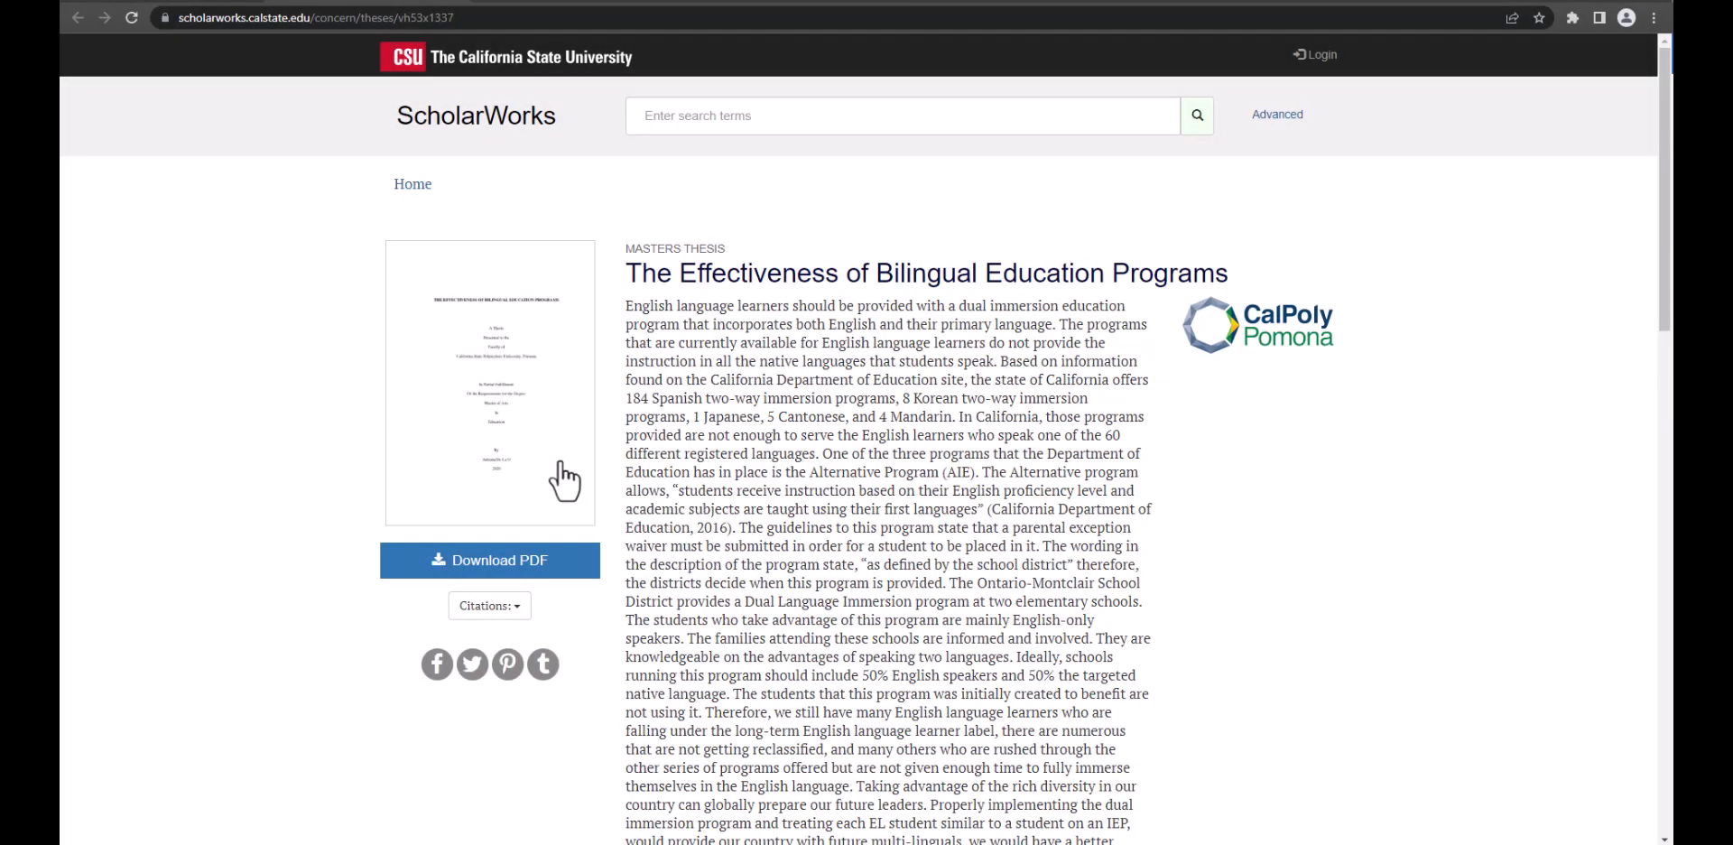
mouse_move(565, 473)
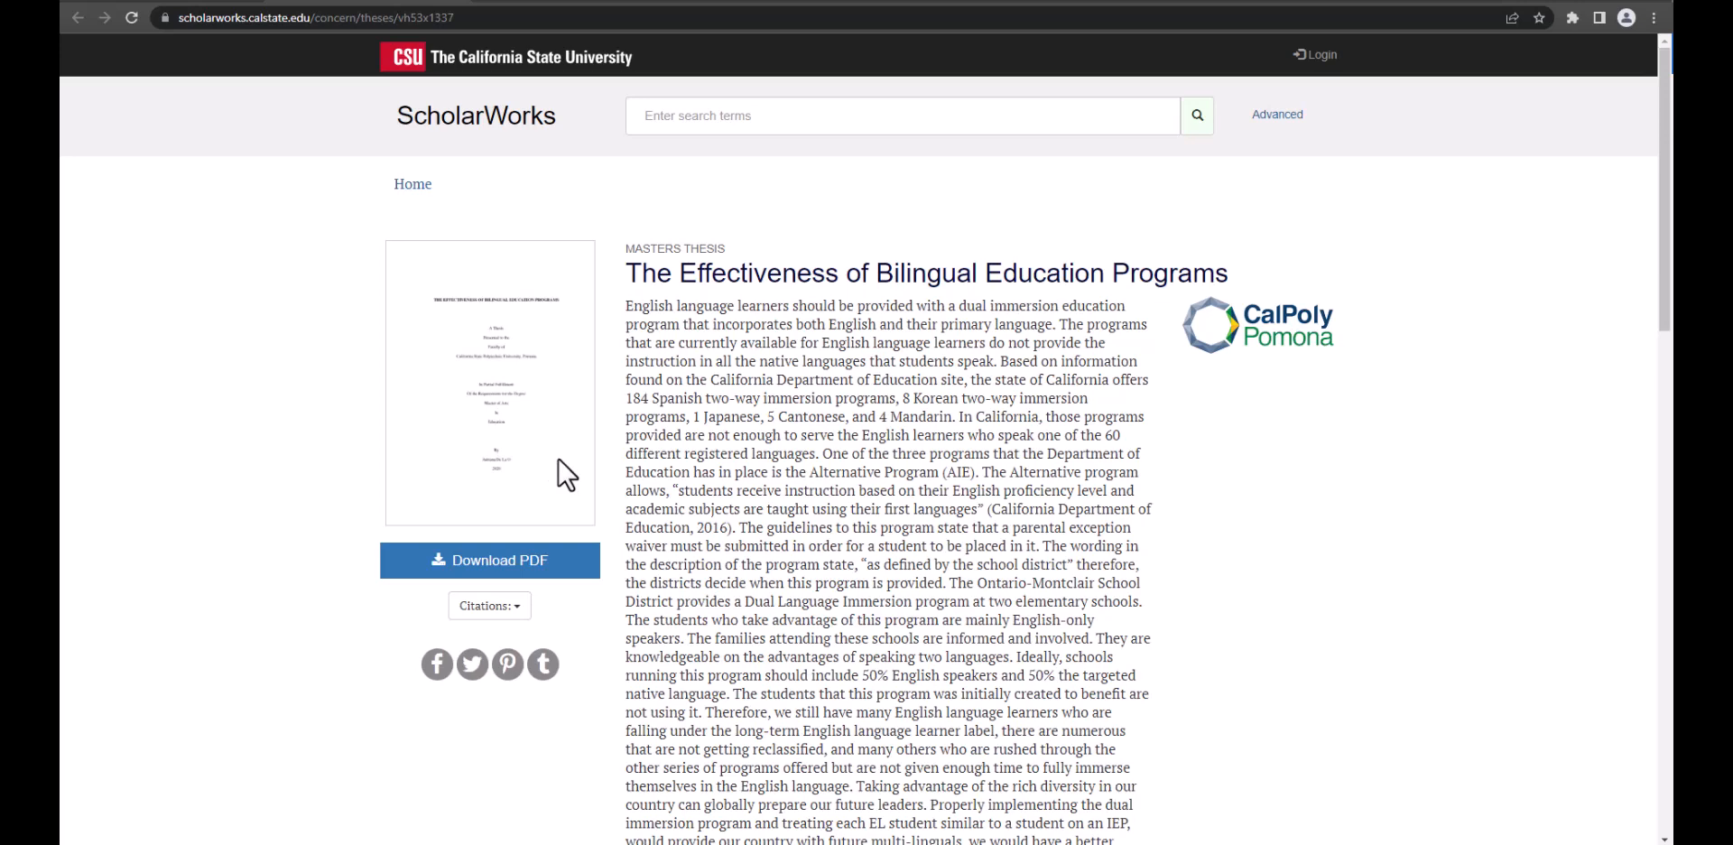